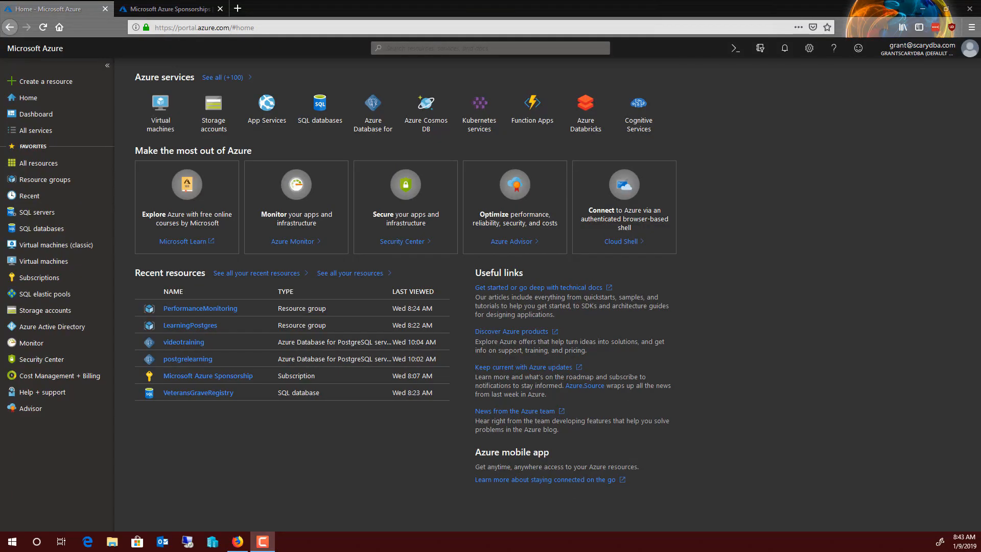
mouse_move(864, 421)
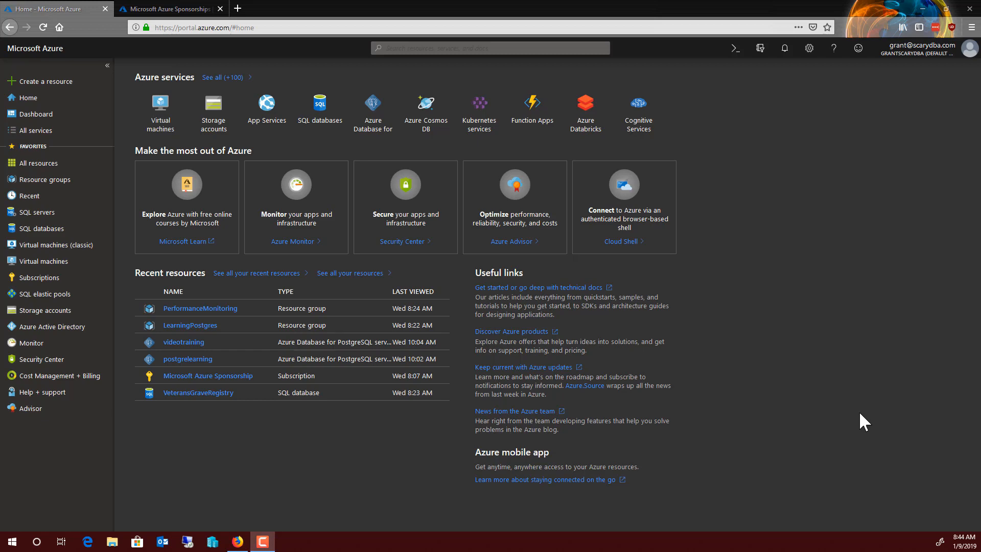
mouse_move(835, 356)
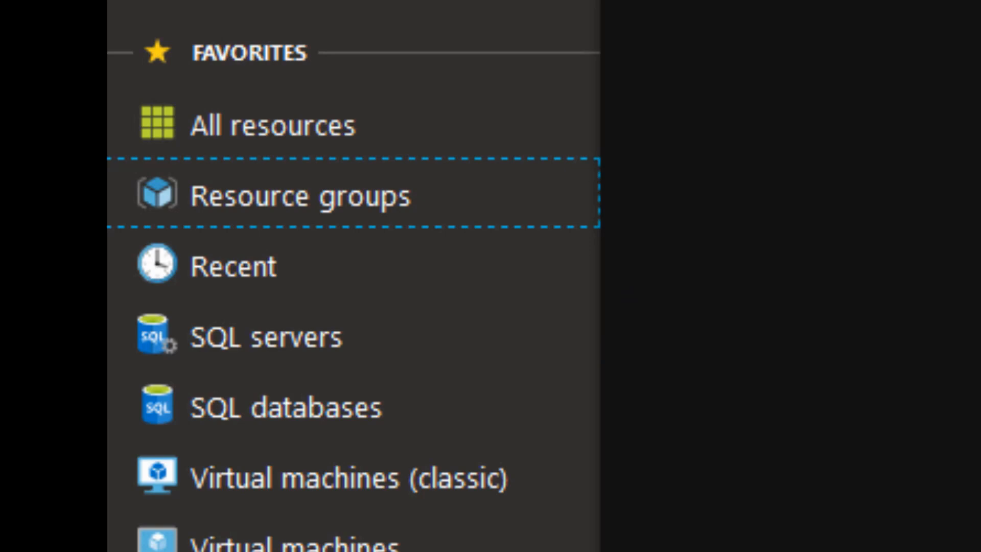
Open the Resource groups blade listing LearningPostgres, Default-SQL-NorthCentralUS and PerformanceMonitoring
click(297, 196)
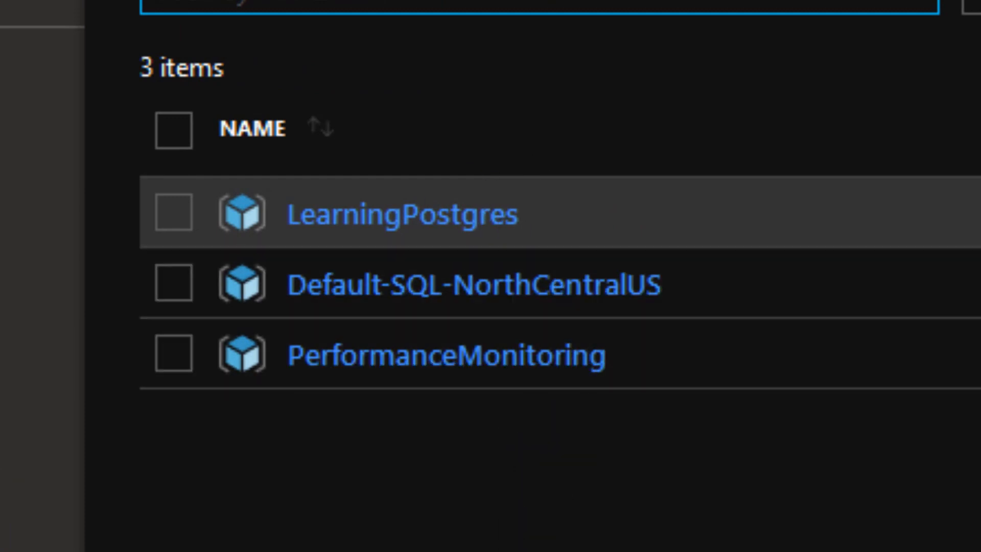
mouse_move(544, 251)
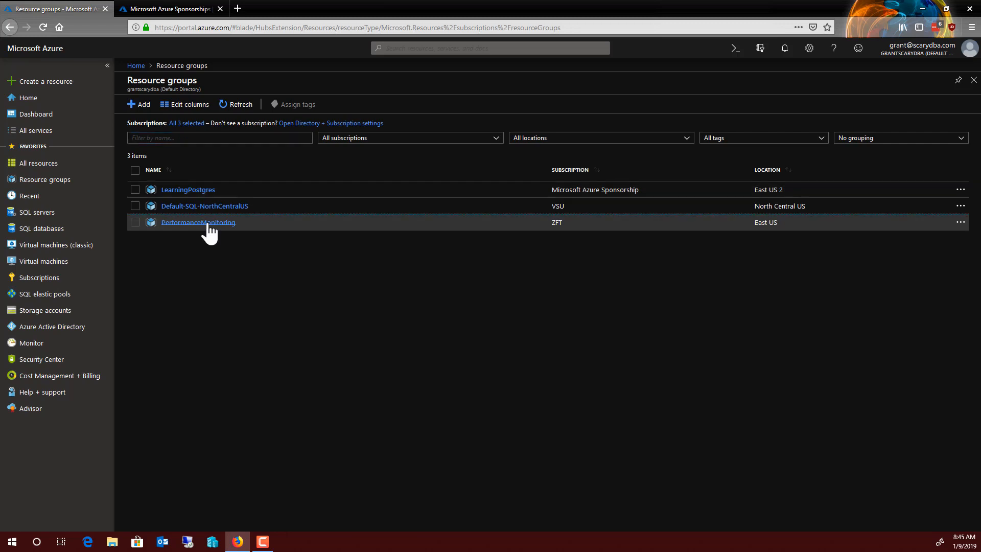
Open the PerformanceMonitoring resource group to view its 14 resources, including monitorpool and pooldb1
click(198, 223)
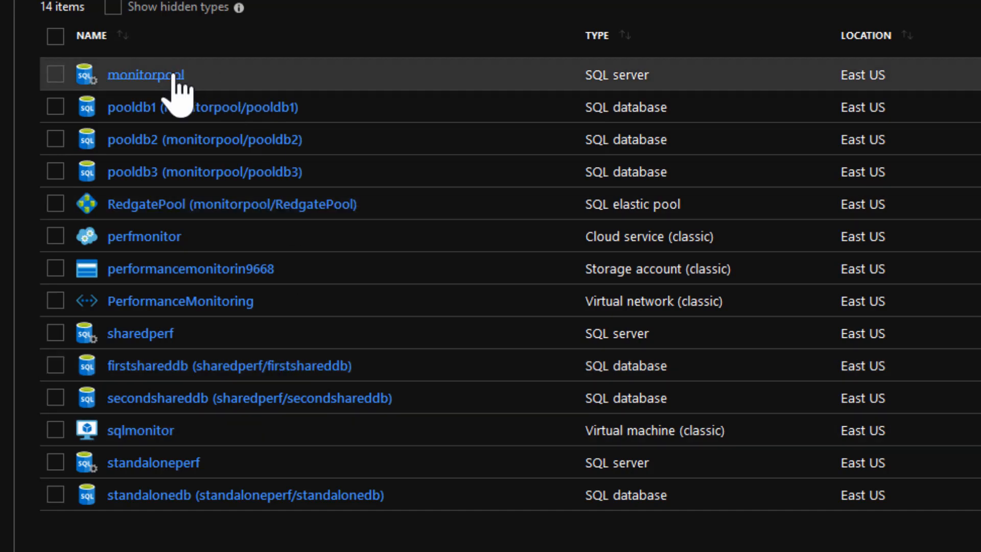
mouse_move(554, 85)
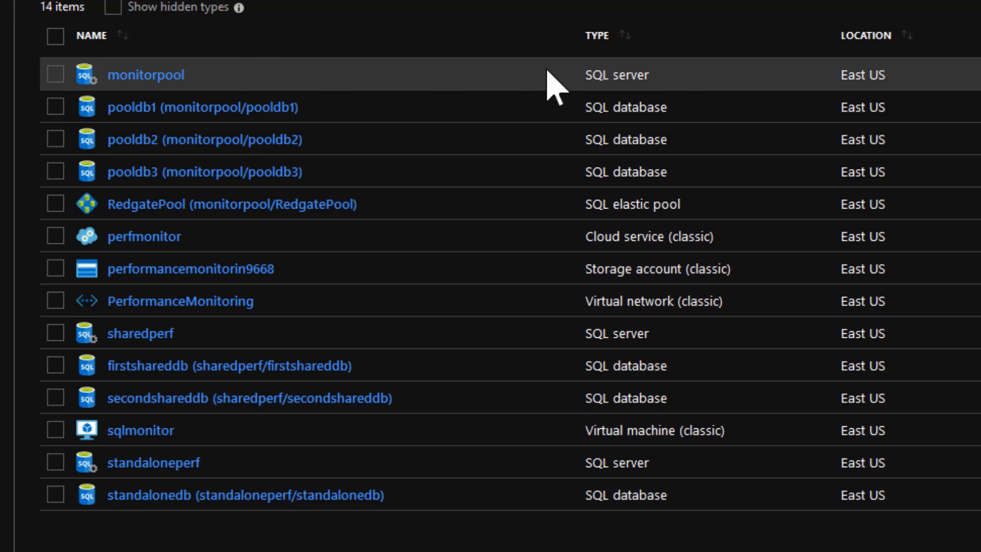
mouse_move(454, 97)
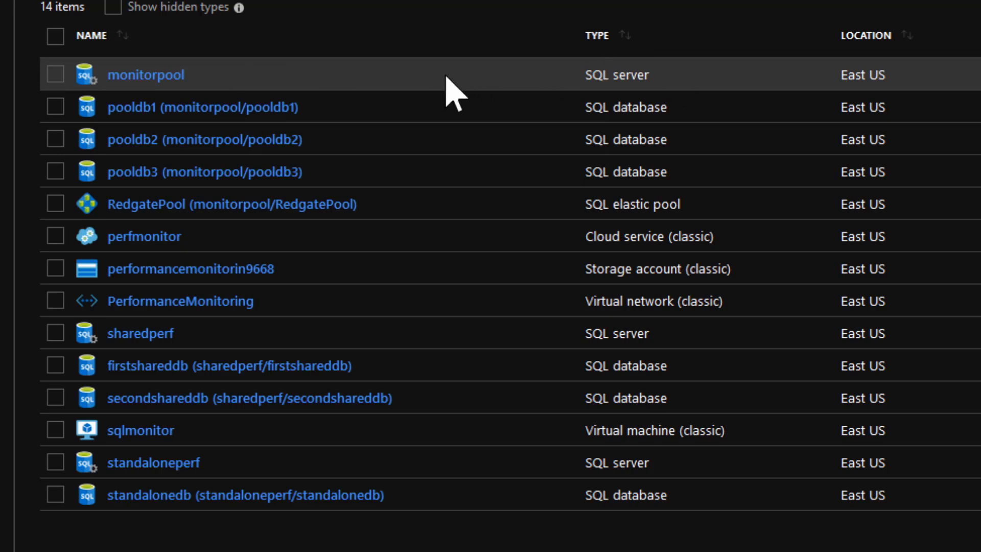
mouse_move(284, 144)
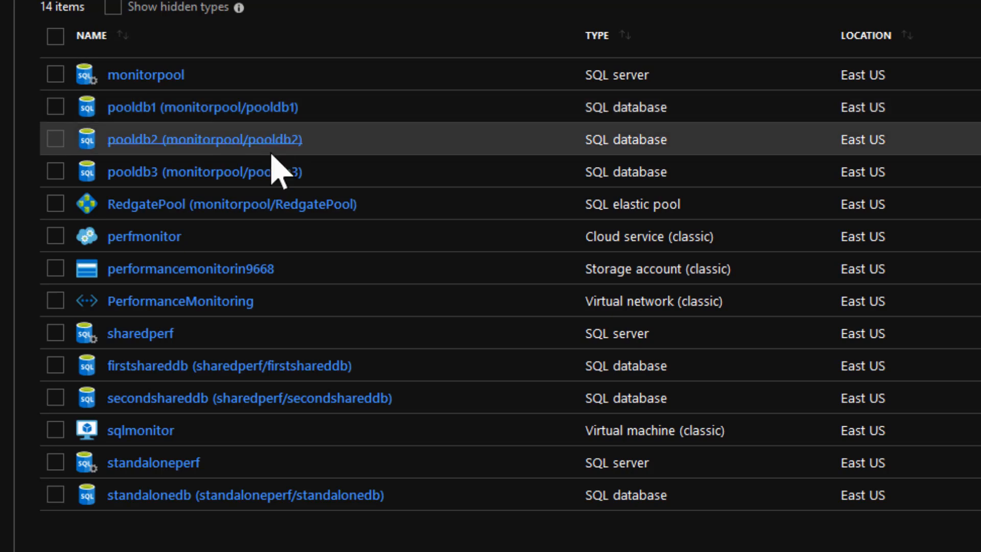
mouse_move(269, 181)
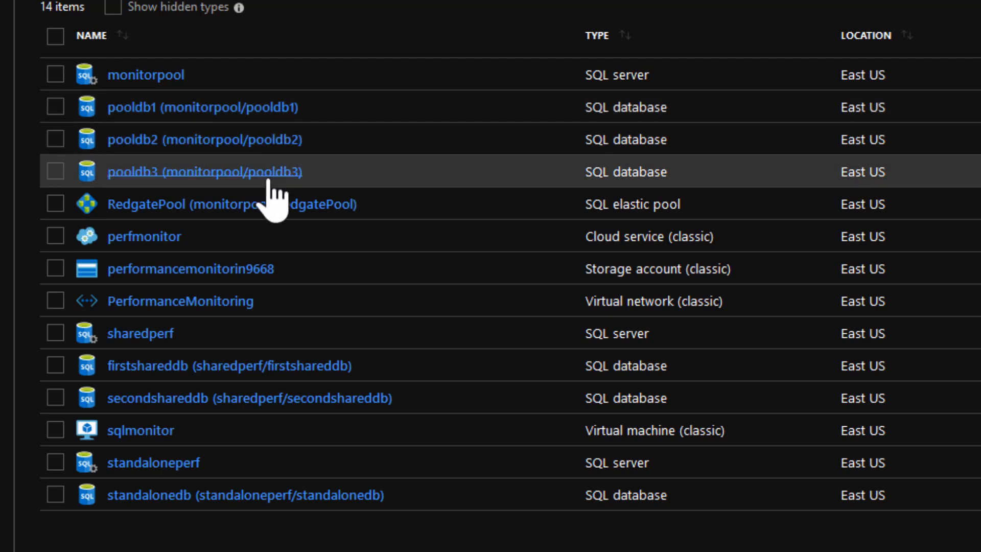
mouse_move(326, 219)
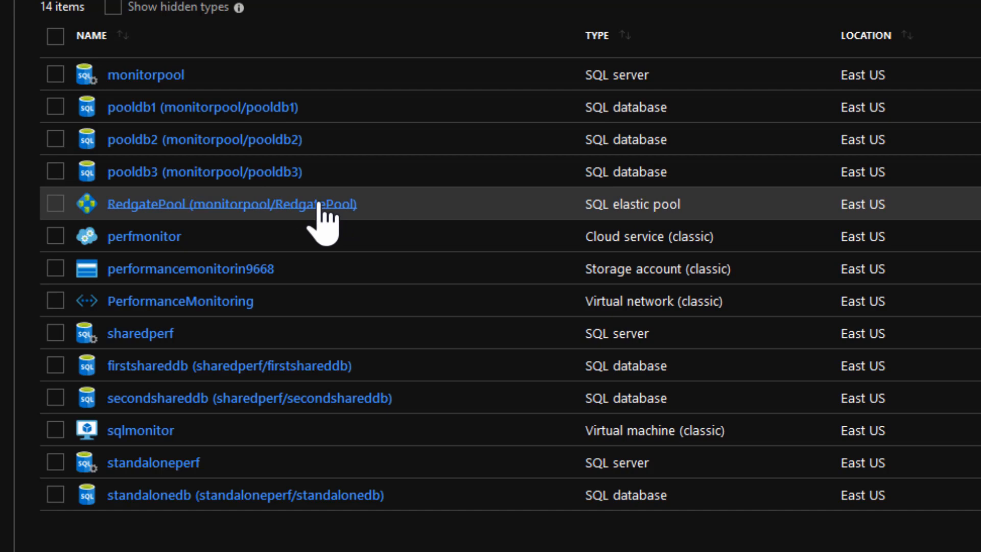
mouse_move(234, 263)
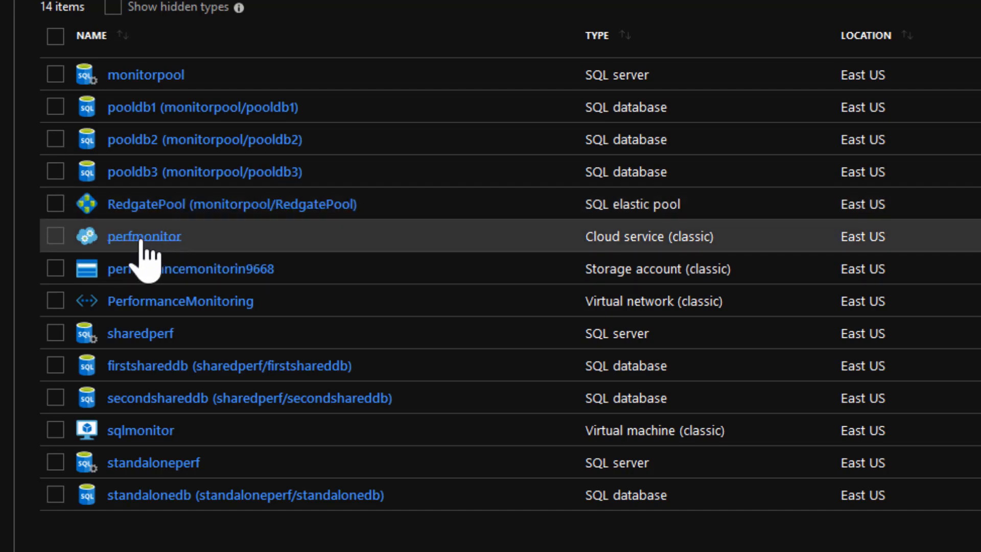
mouse_move(661, 270)
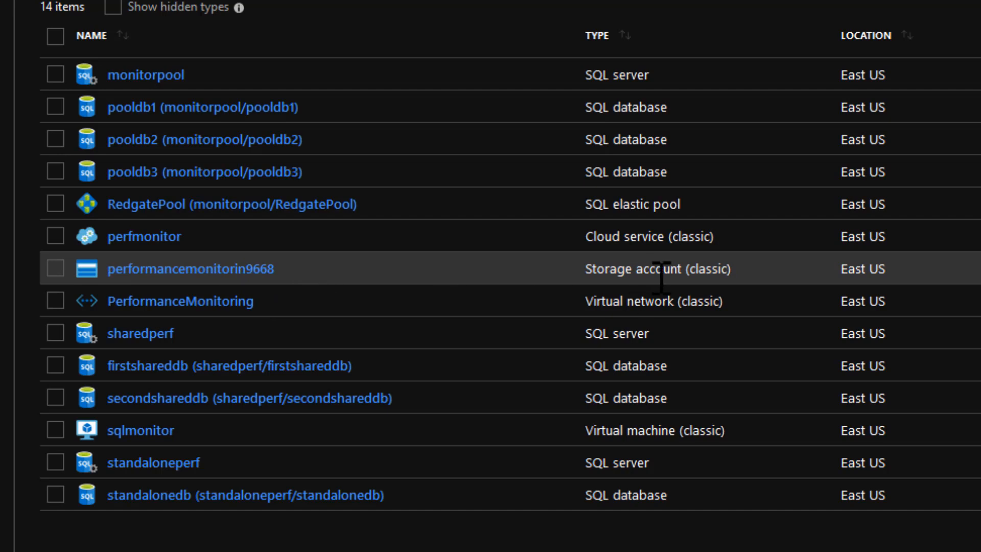
mouse_move(351, 290)
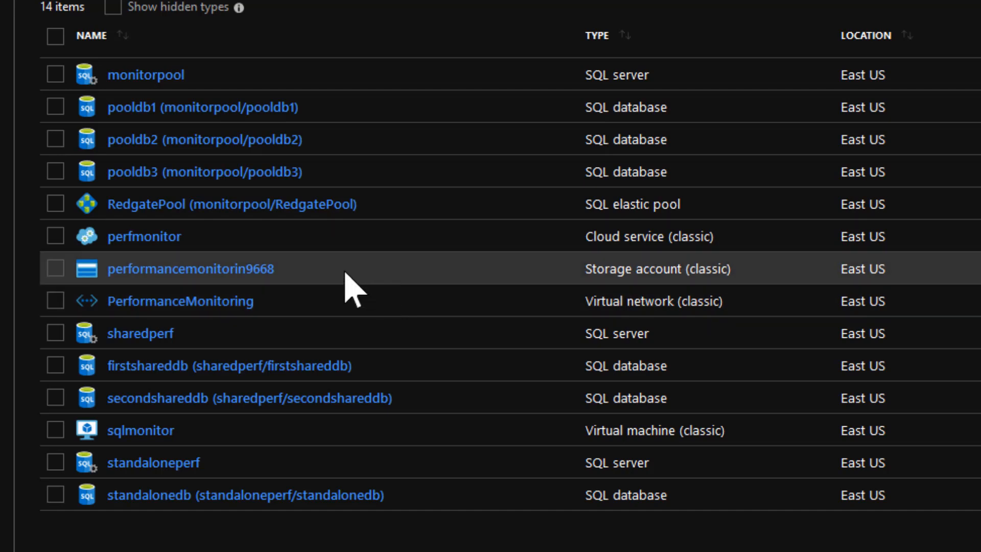
mouse_move(190, 268)
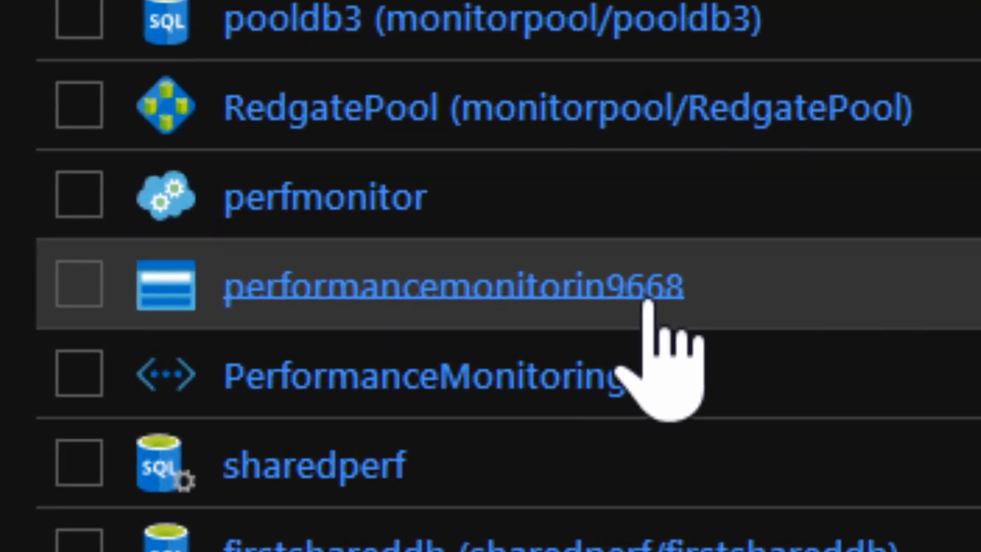
mouse_move(933, 363)
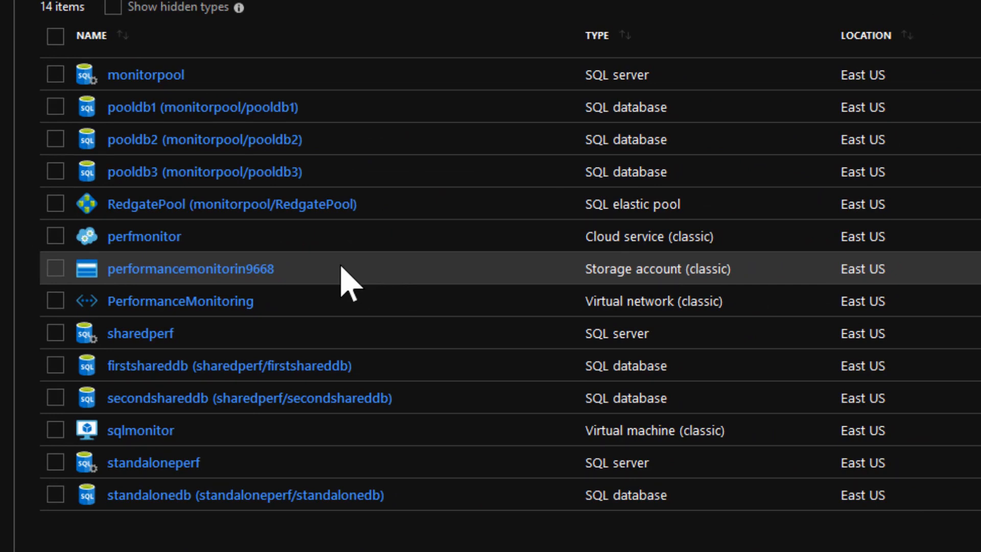
mouse_move(234, 295)
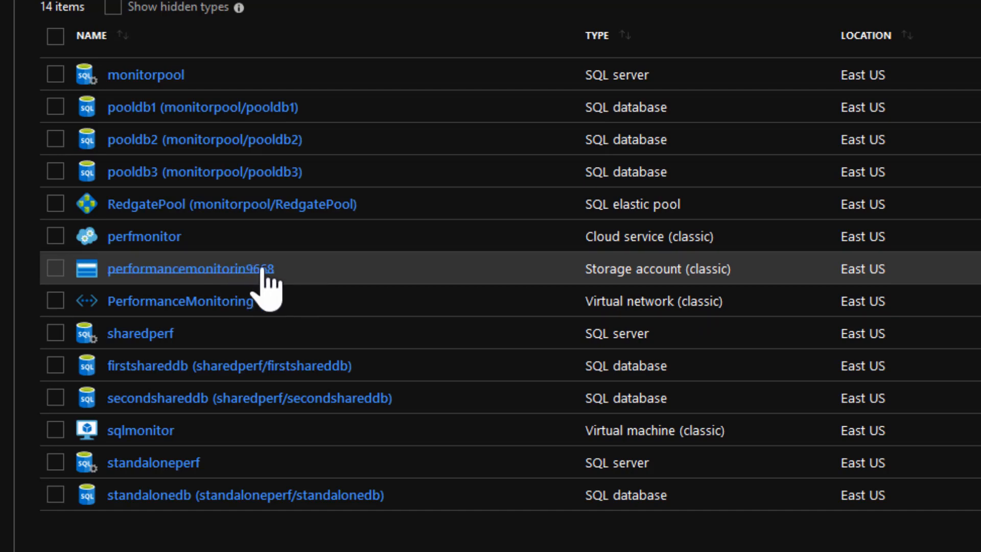
mouse_move(306, 291)
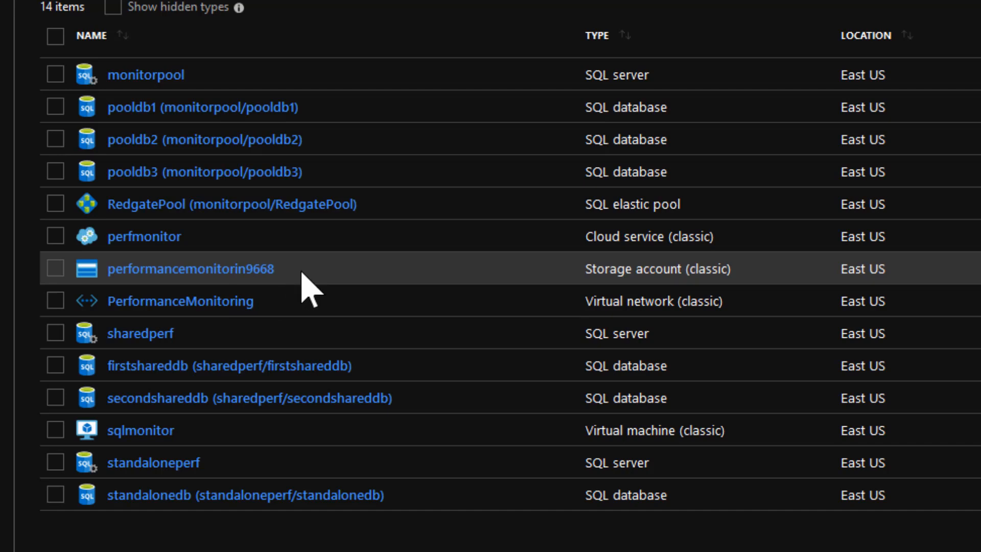
mouse_move(304, 325)
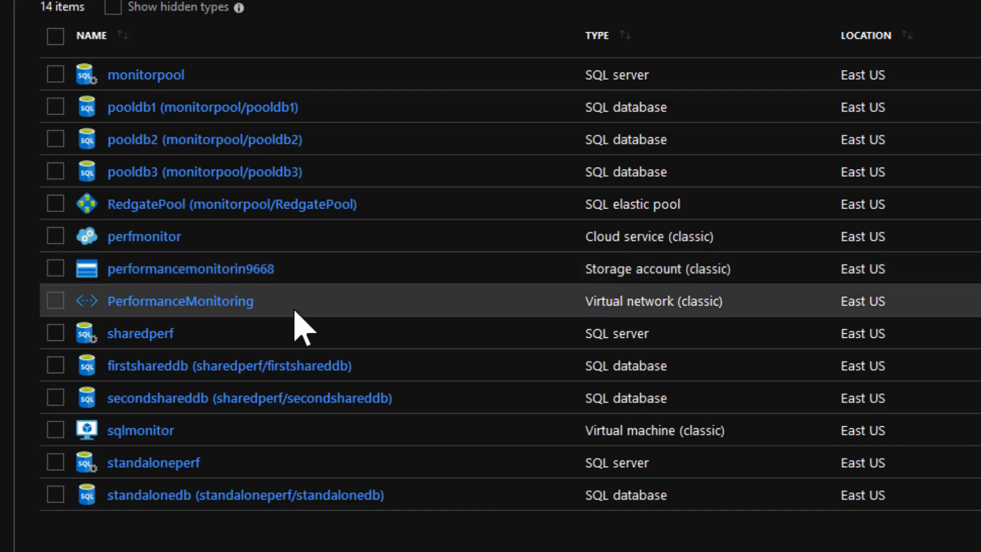
mouse_move(307, 369)
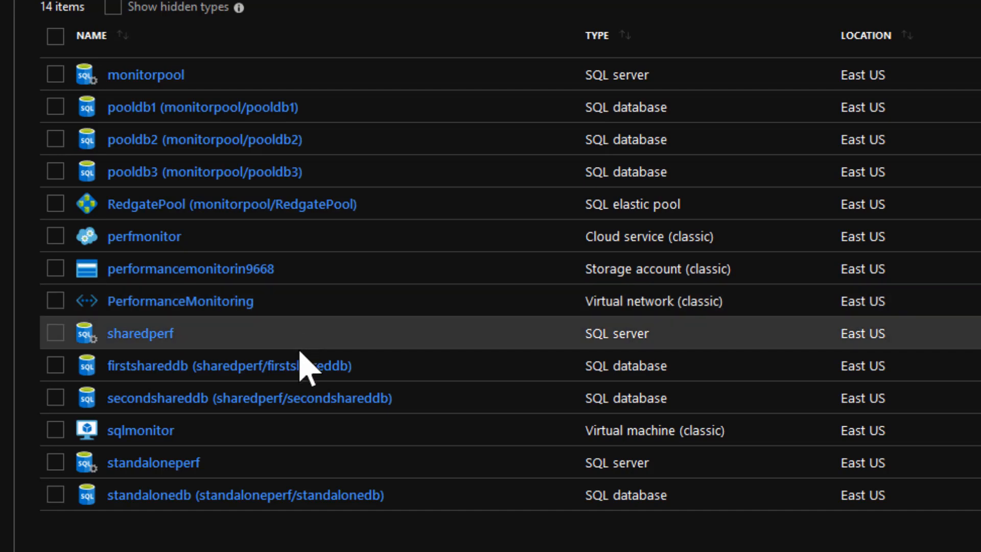
mouse_move(466, 388)
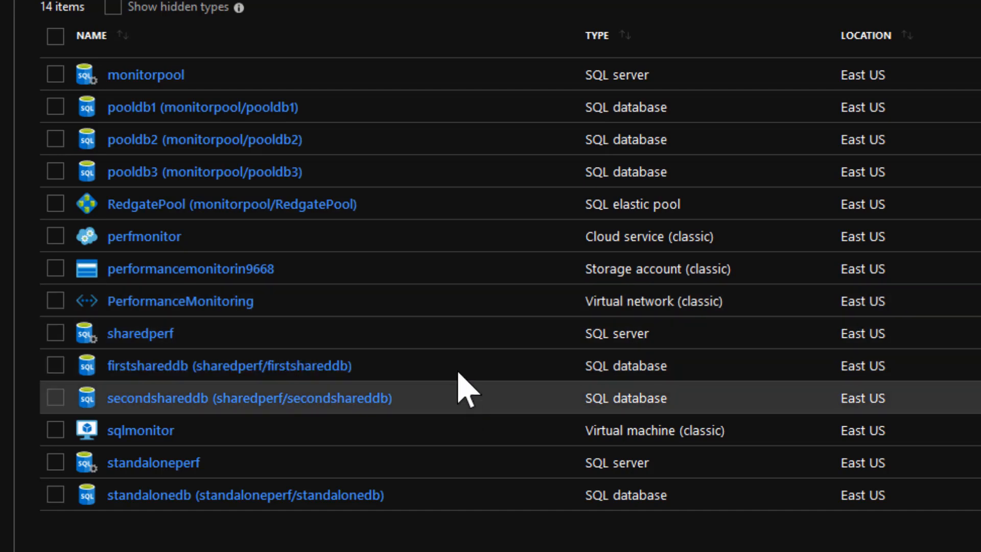
mouse_move(460, 366)
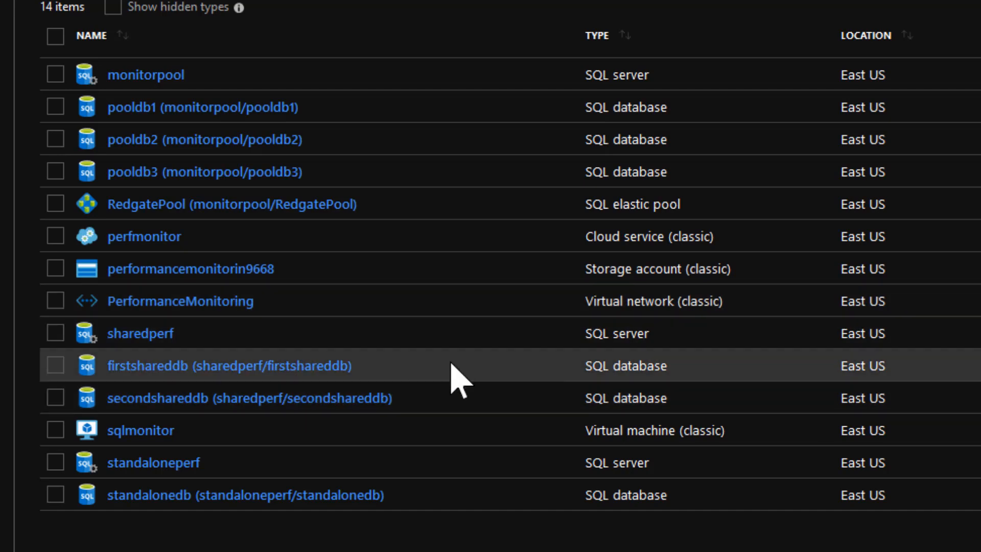
mouse_move(442, 401)
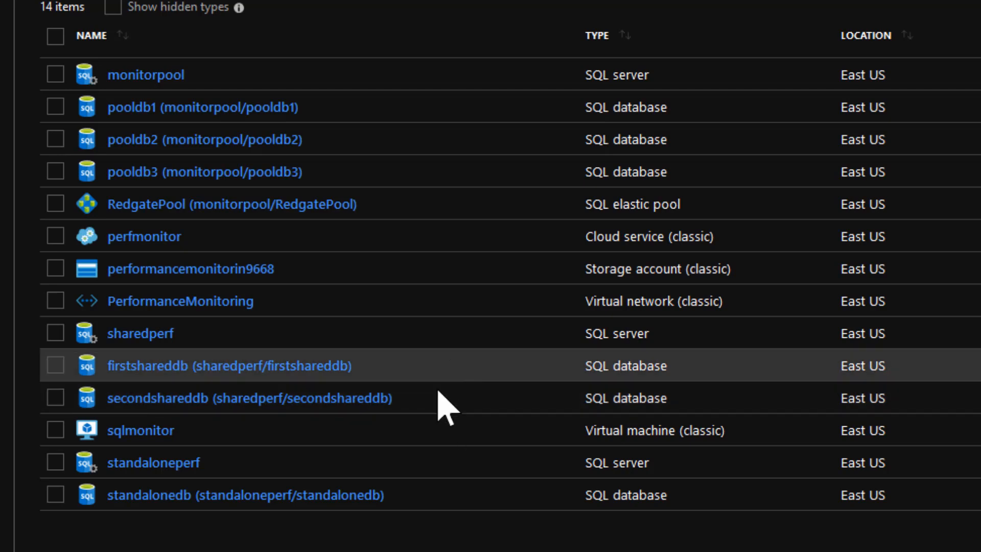
mouse_move(576, 333)
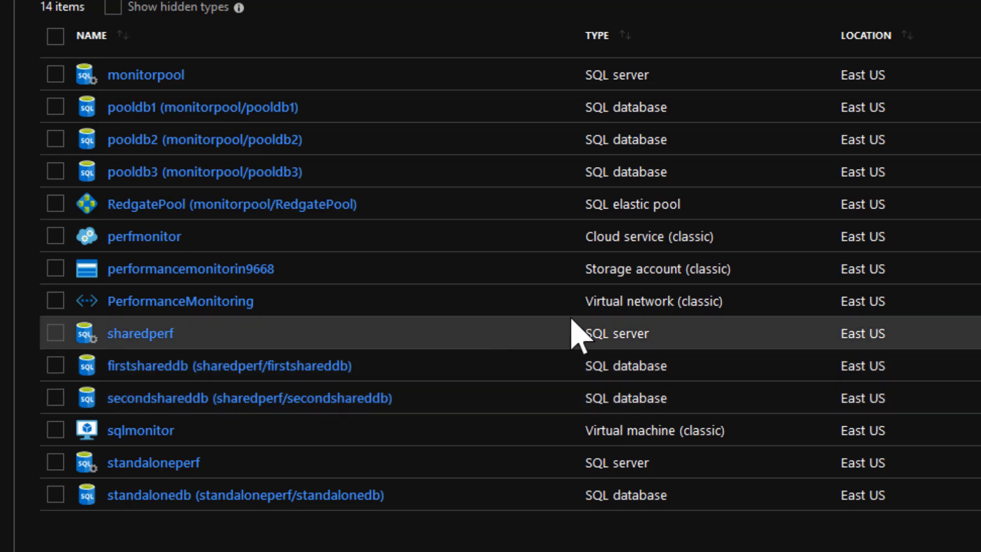
mouse_move(469, 451)
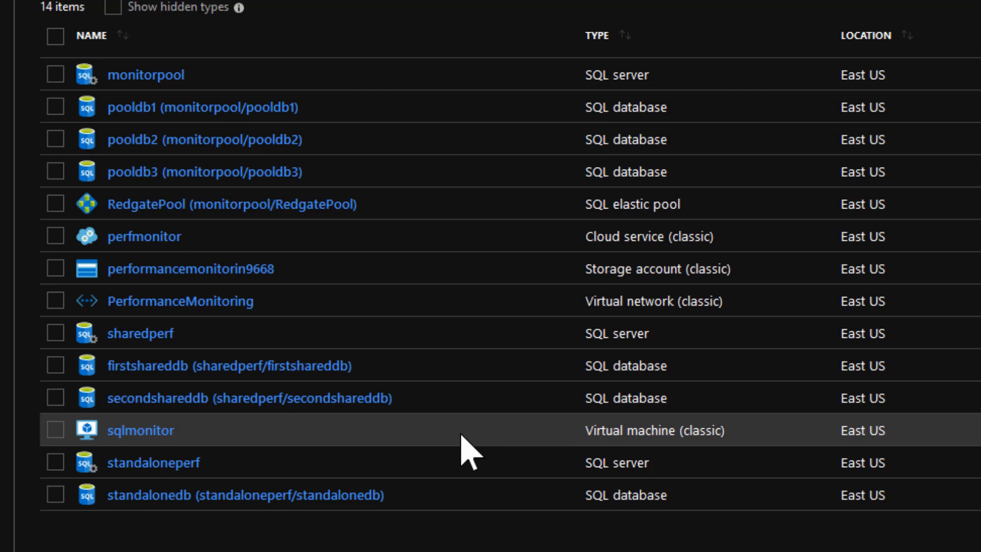
mouse_move(441, 496)
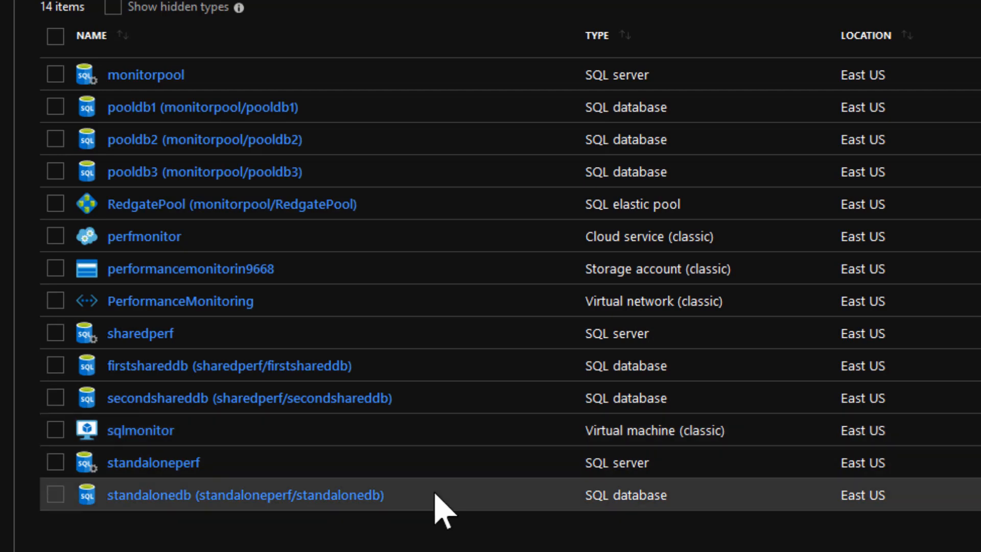
mouse_move(441, 526)
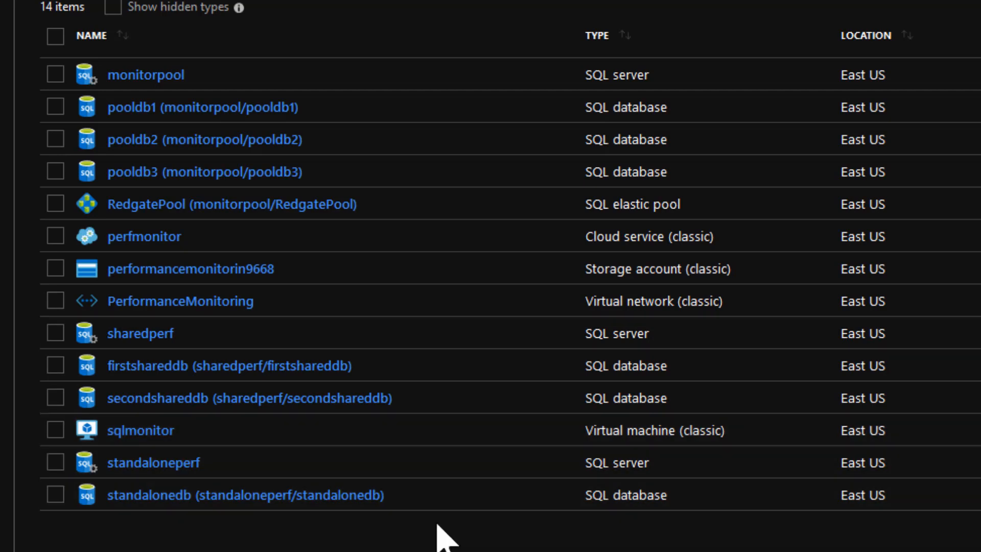
mouse_move(319, 529)
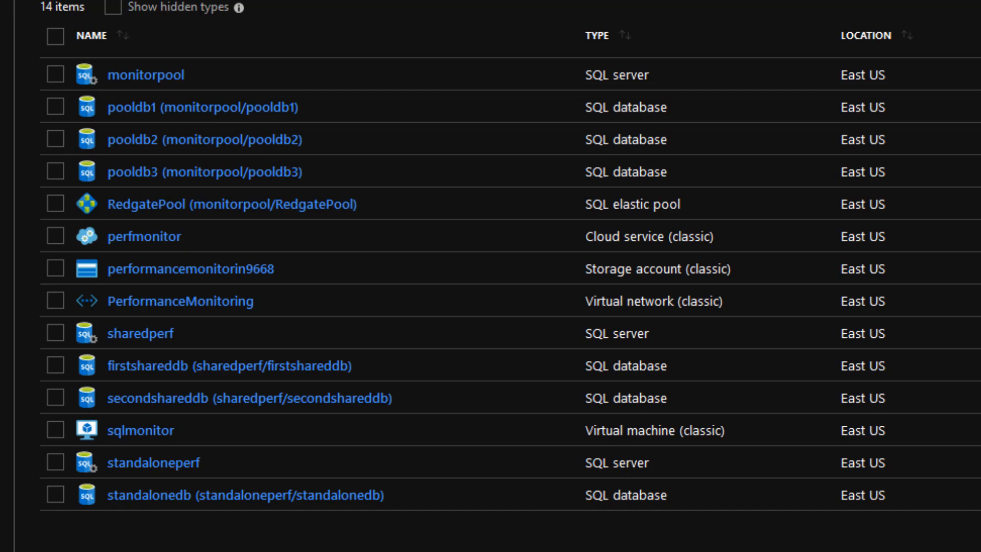
mouse_move(862, 74)
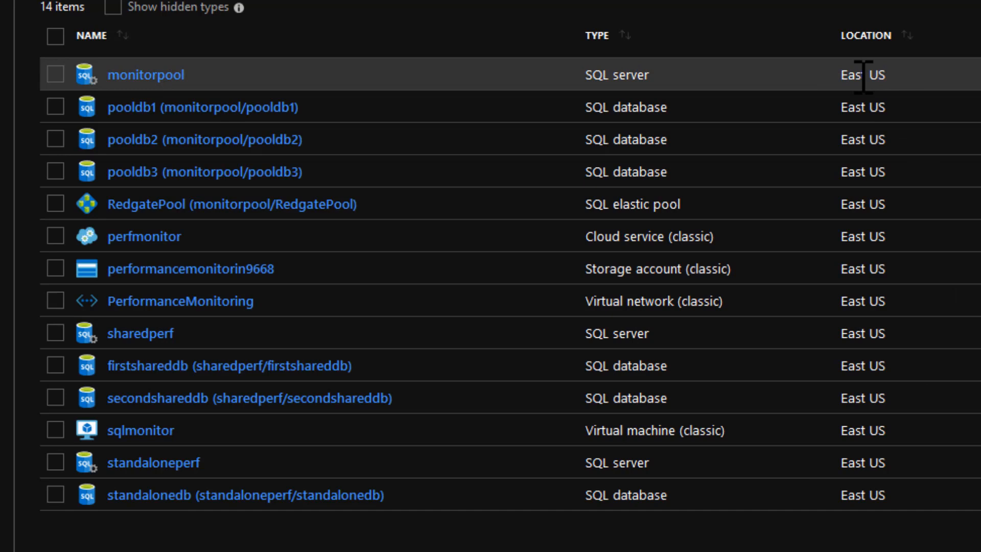
mouse_move(895, 525)
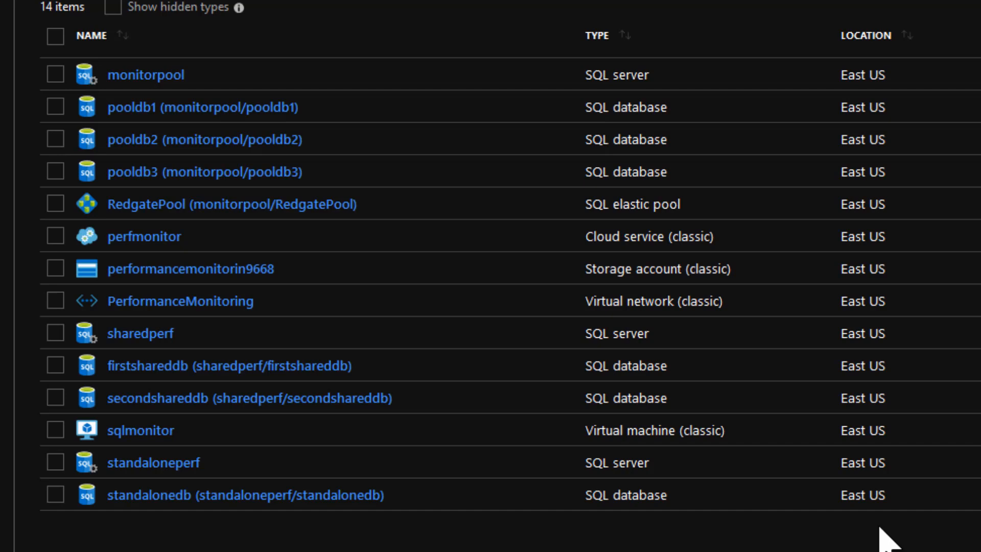
mouse_move(384, 551)
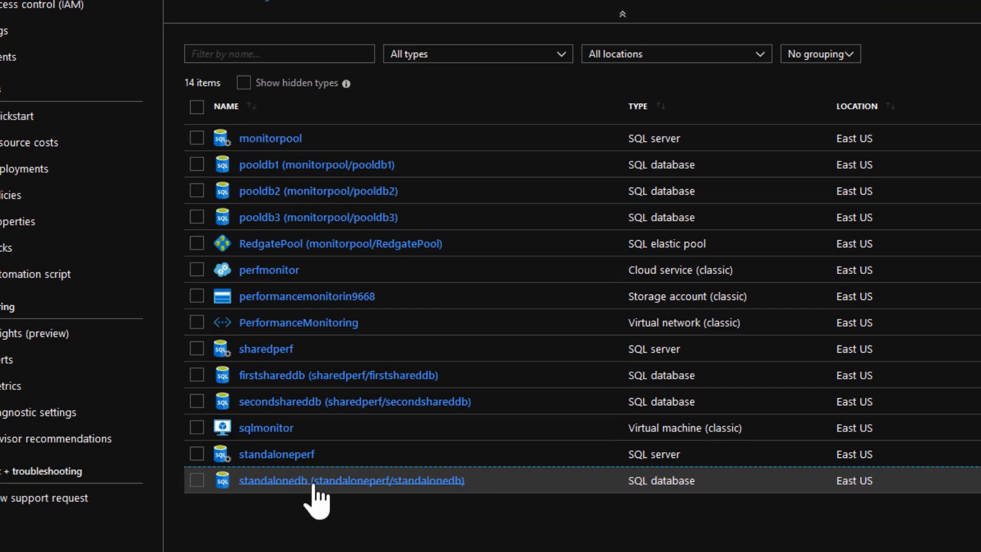
click(350, 481)
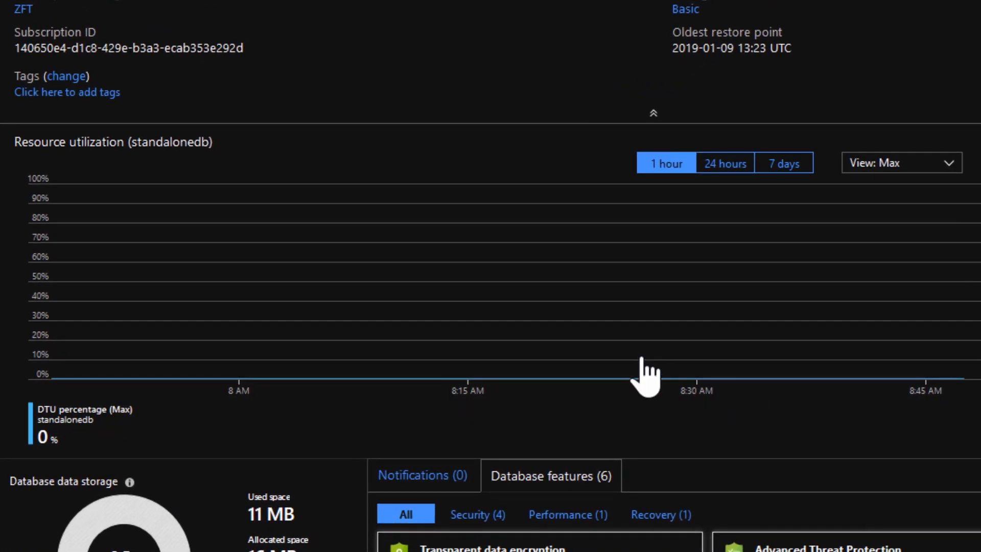
mouse_move(295, 430)
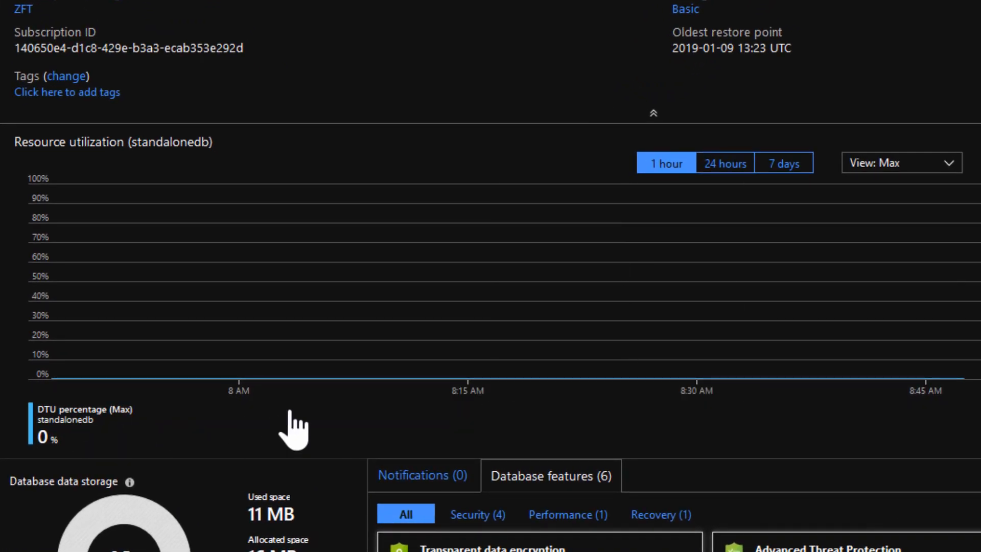
scroll(down, 3)
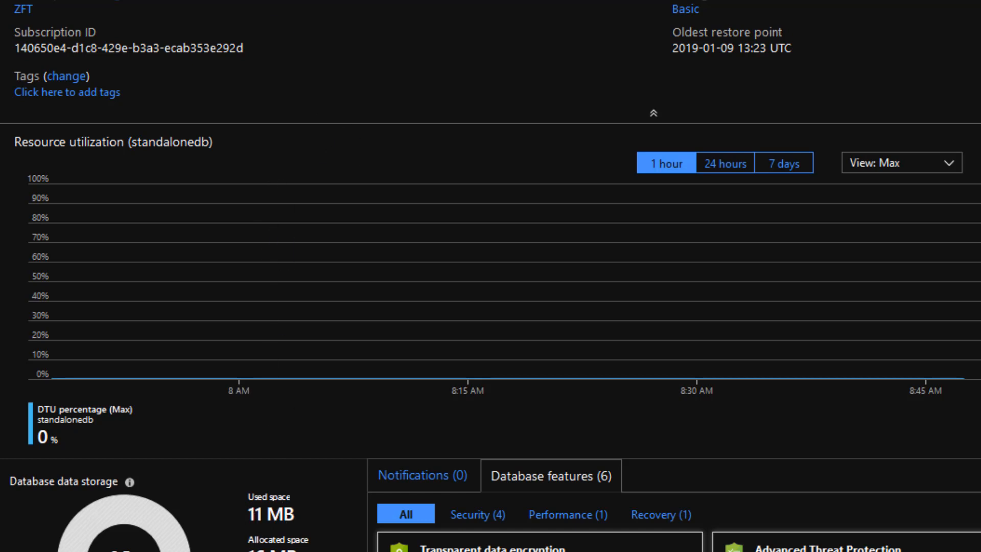
mouse_move(414, 188)
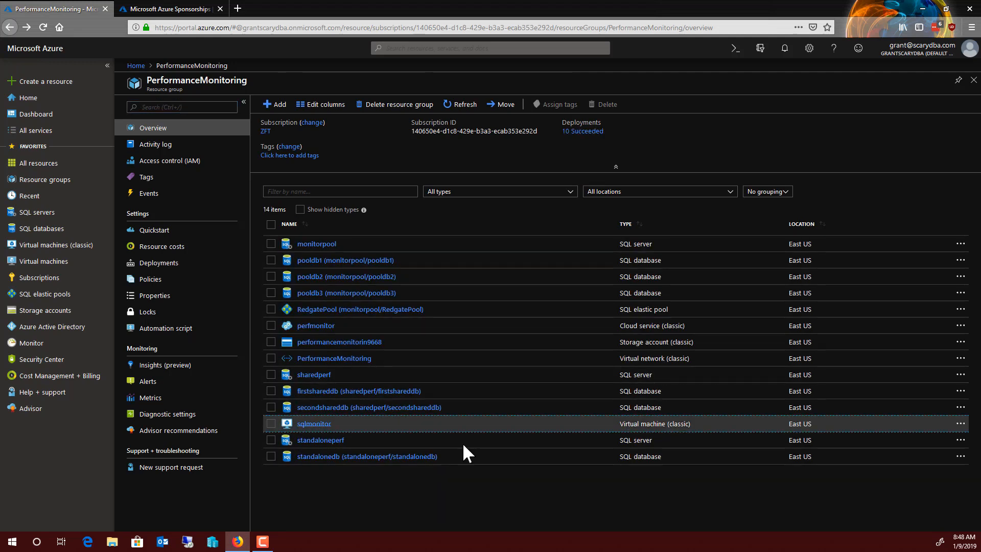
Connect by RDP to the sqlmonitor VM and launch SQL Server Management Studio
click(314, 424)
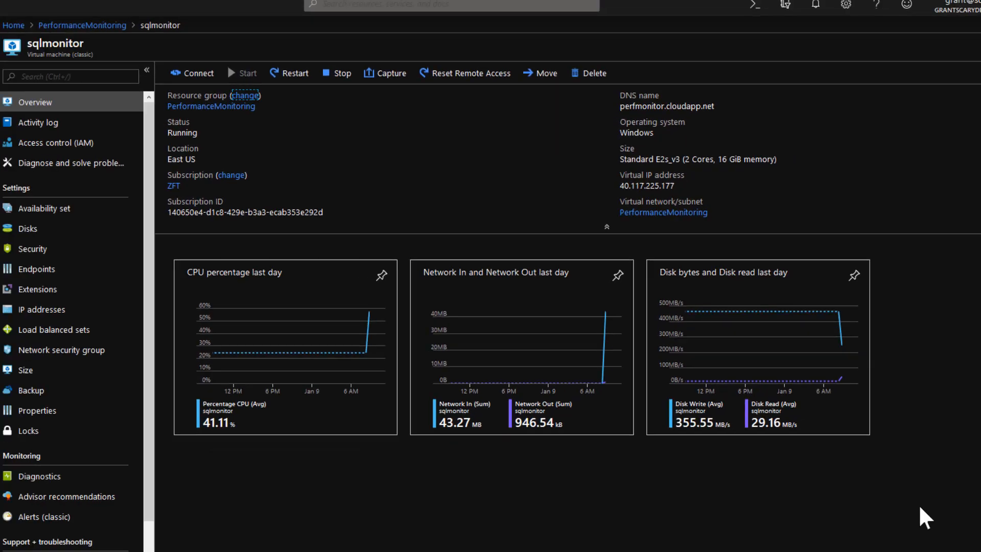
click(198, 72)
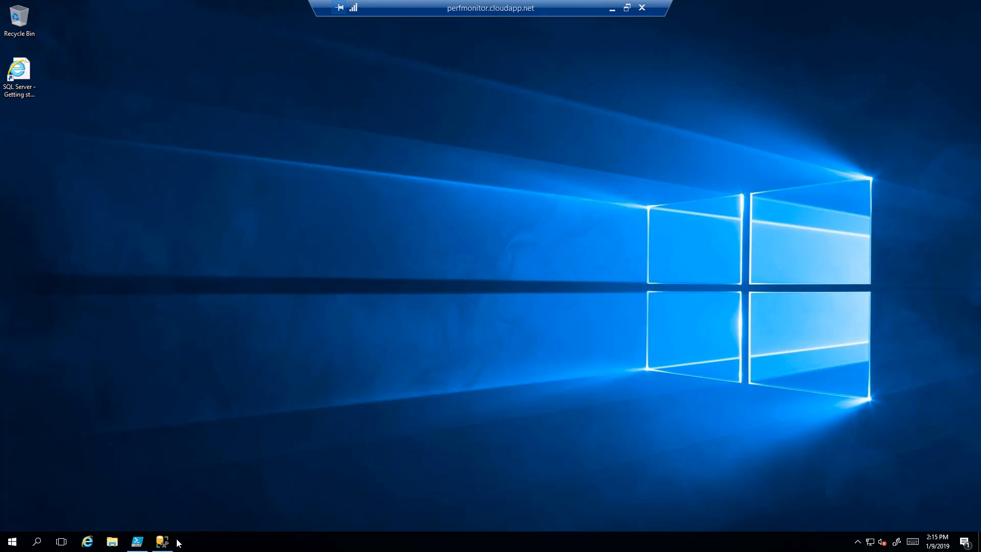
click(162, 541)
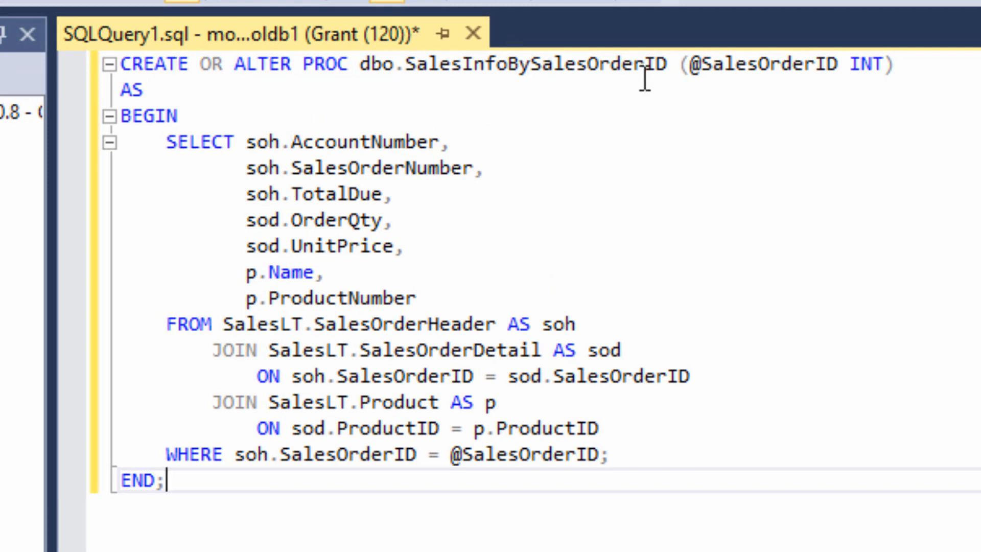
mouse_move(332, 169)
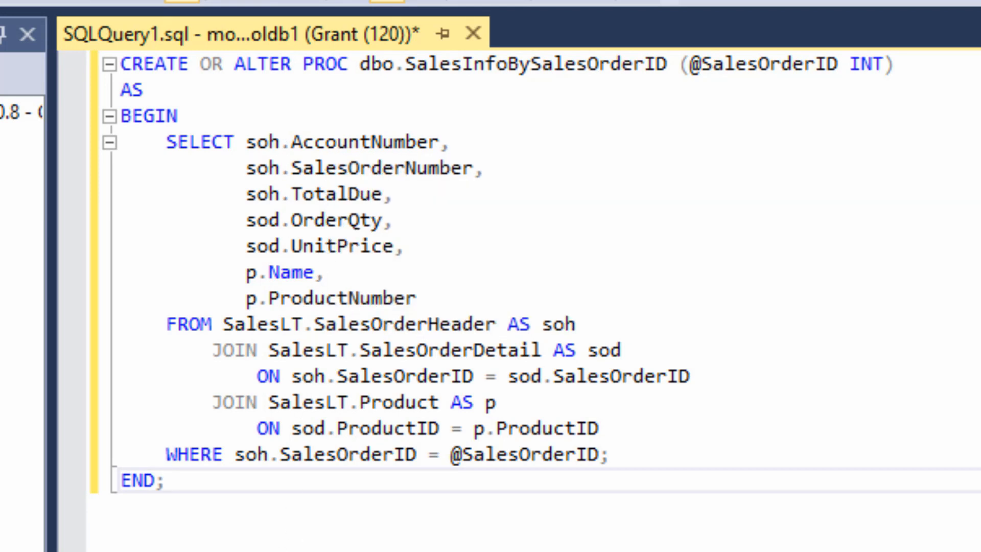
mouse_move(546, 203)
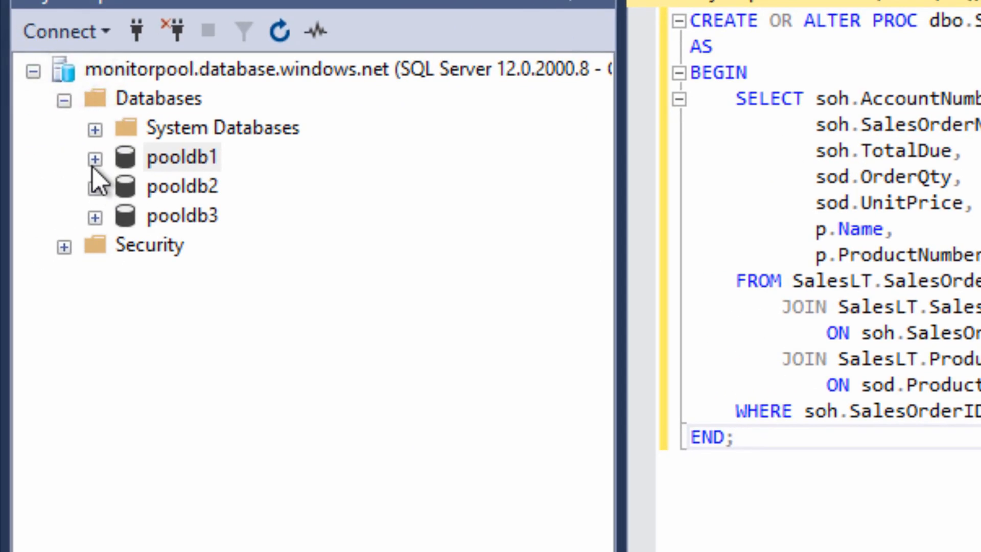
Select pooldb1, then expand pooldb3 and its Tables folder on monitorpool
click(95, 157)
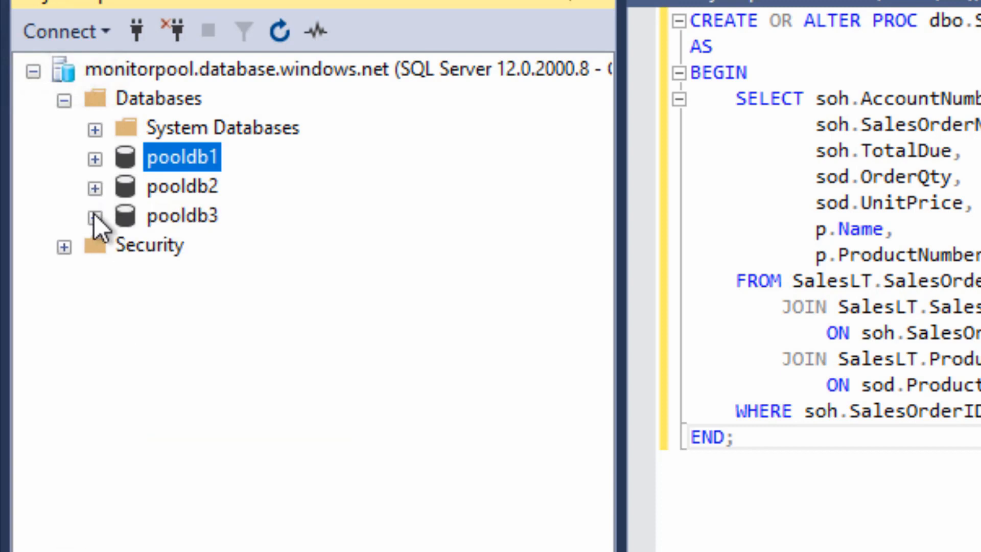
click(95, 216)
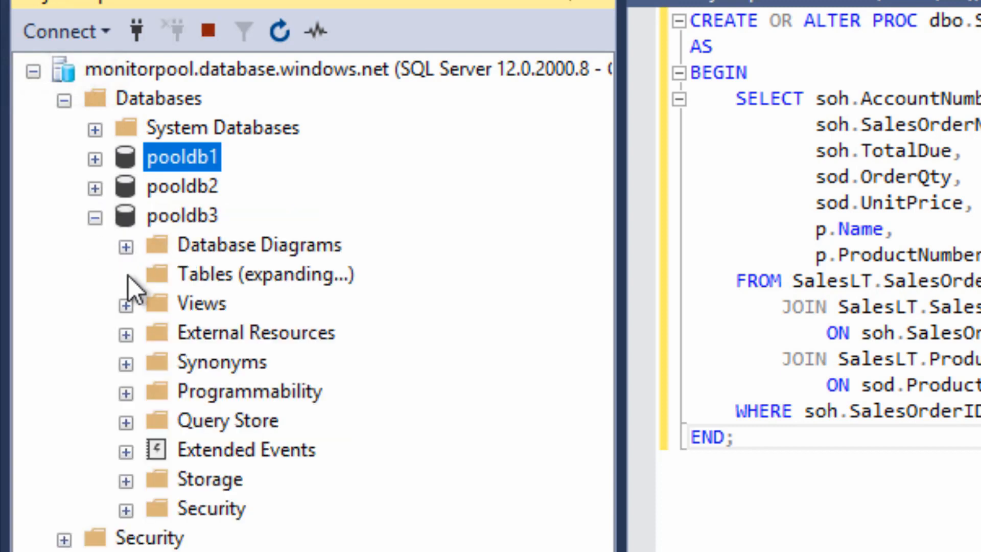
click(95, 216)
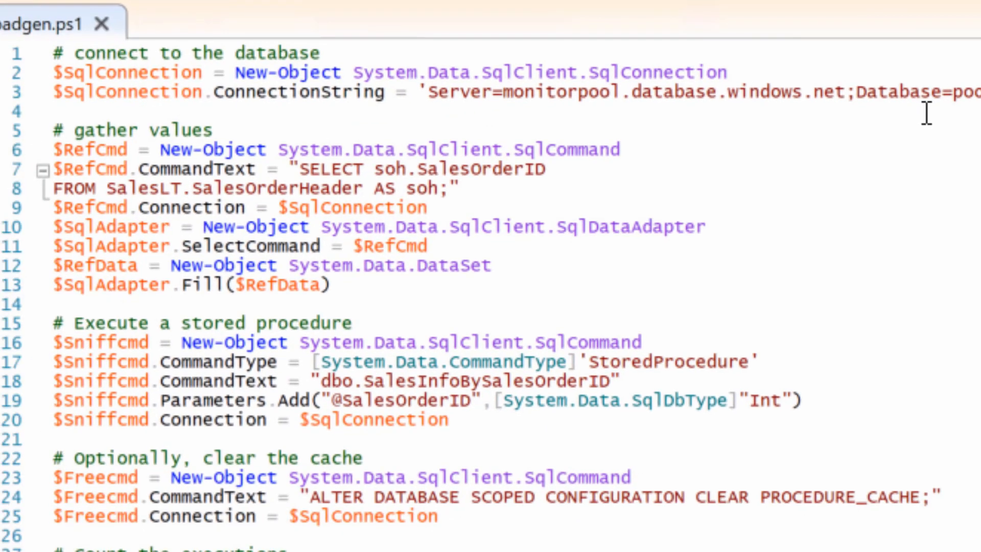
mouse_move(713, 104)
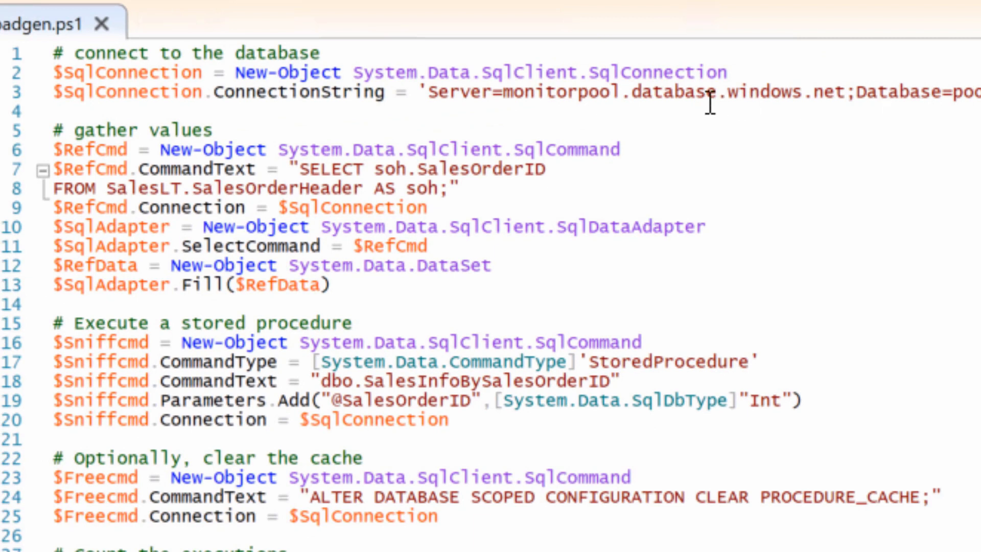
mouse_move(713, 100)
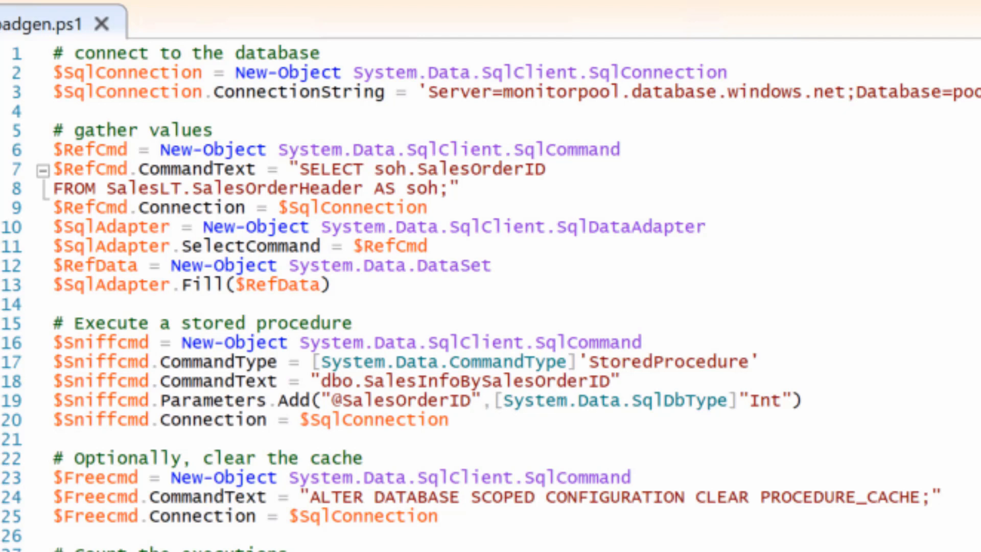
mouse_move(895, 136)
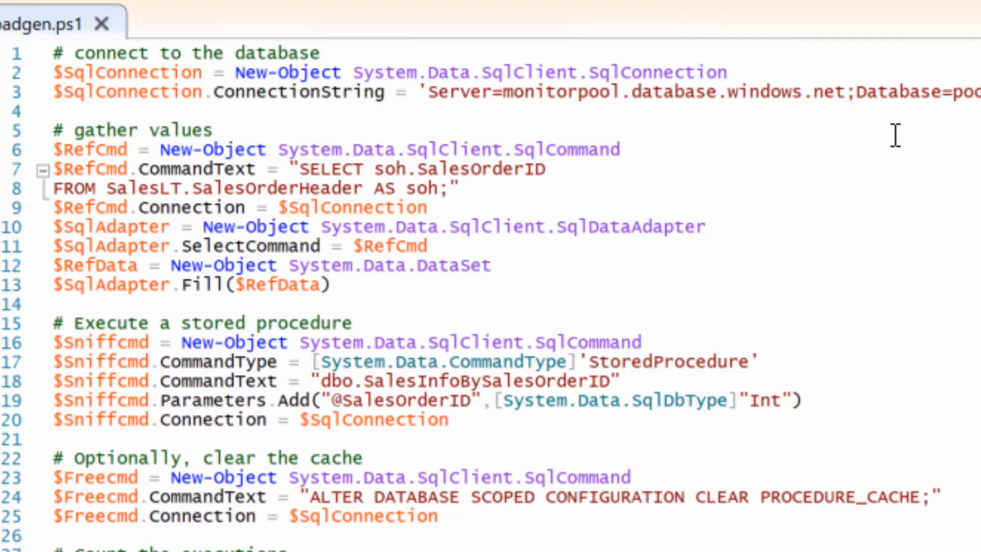
mouse_move(506, 176)
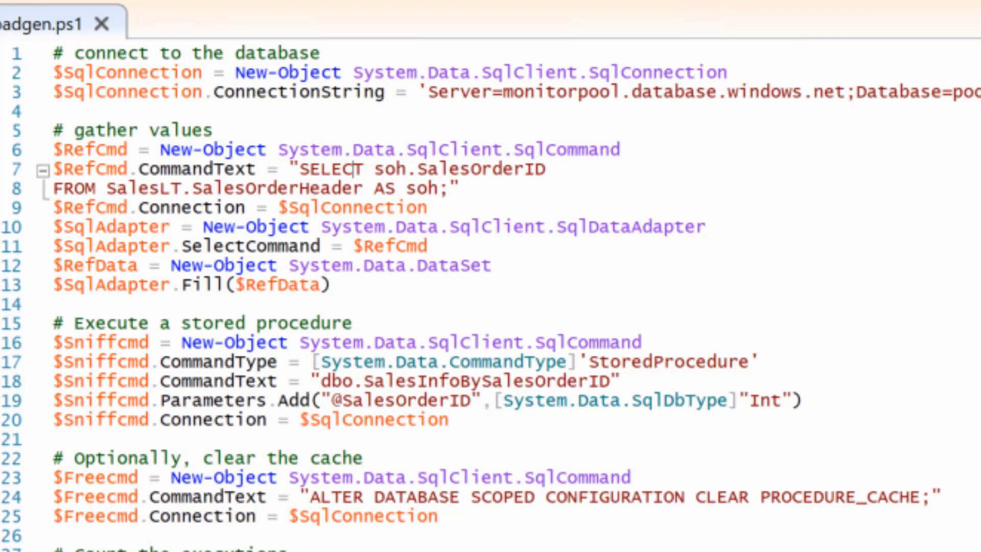
scroll(down, 3)
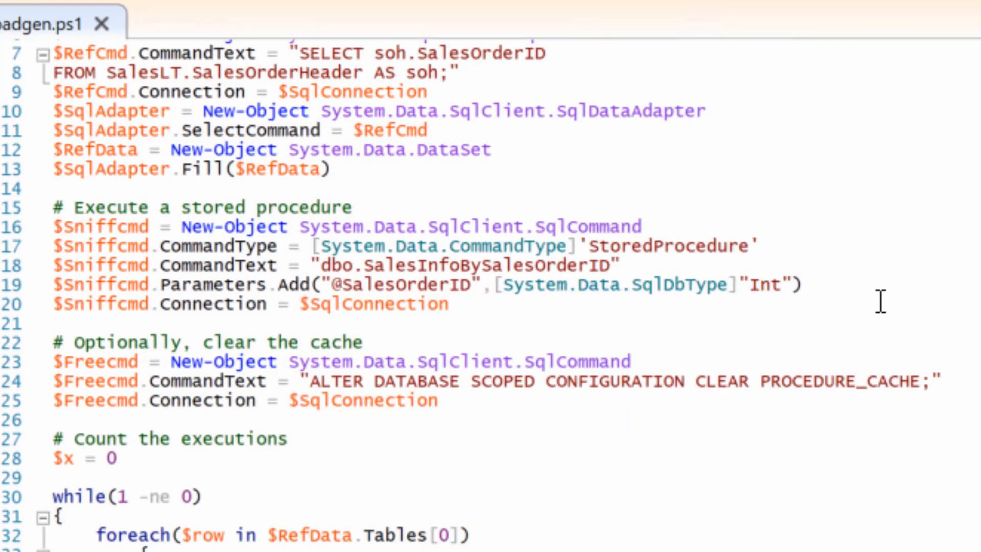
click(448, 305)
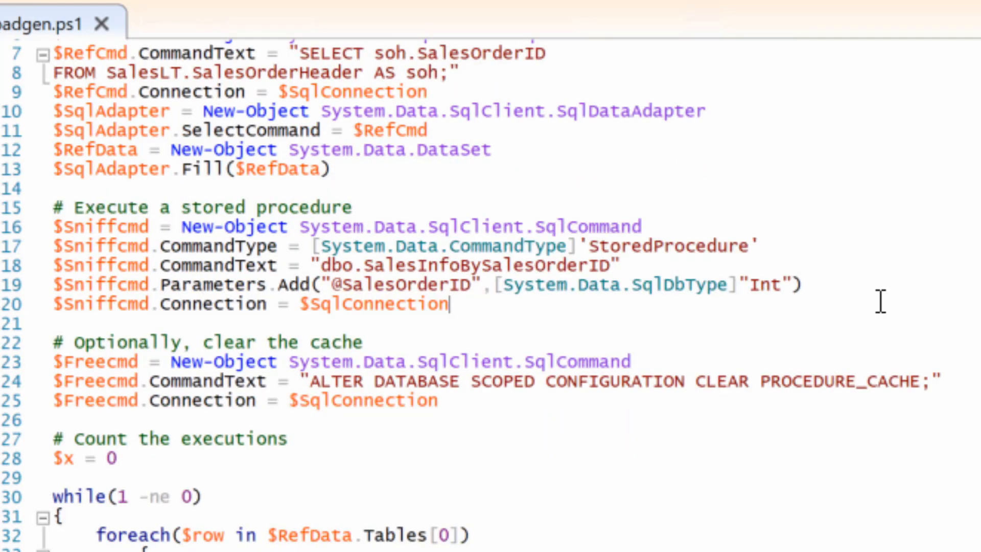
scroll(down, 3)
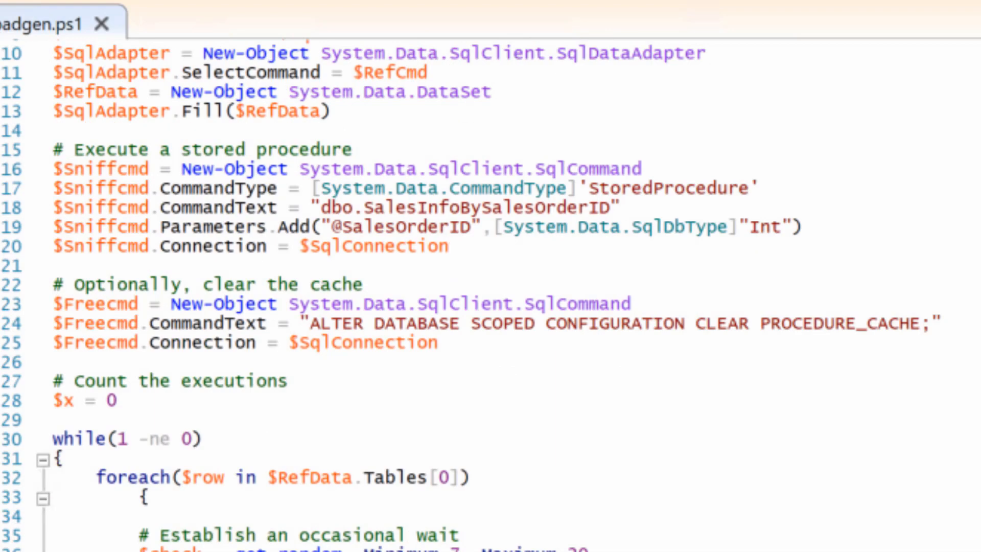
click(438, 343)
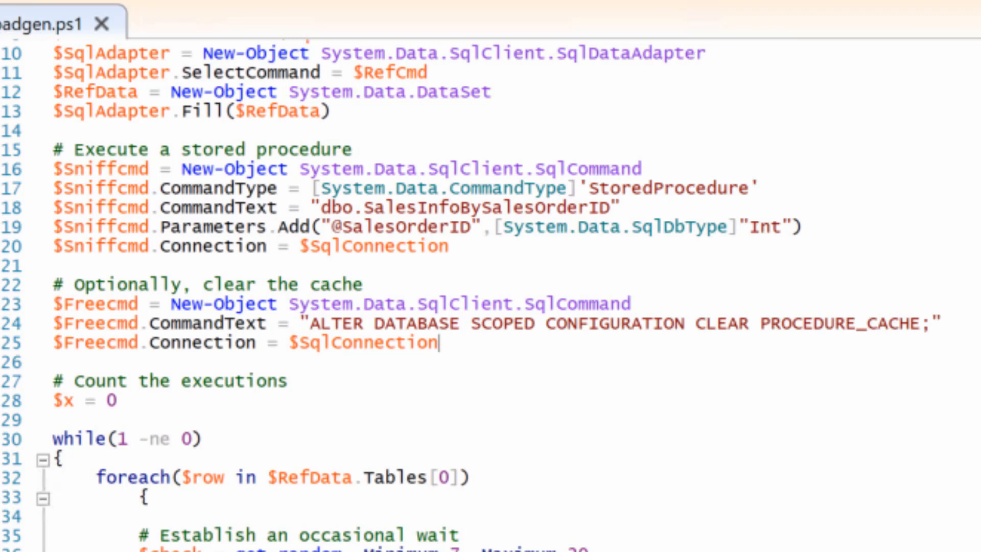
scroll(down, 3)
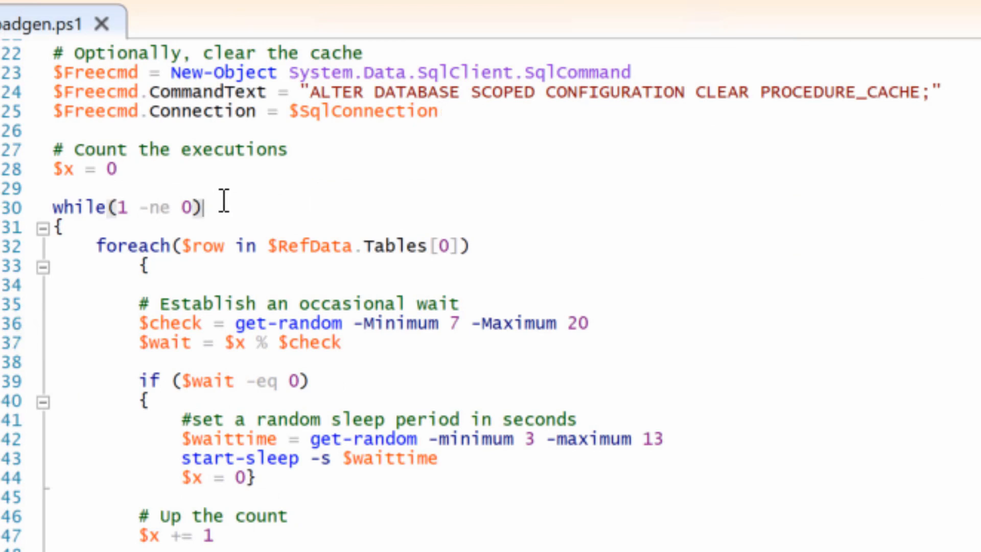
mouse_move(696, 221)
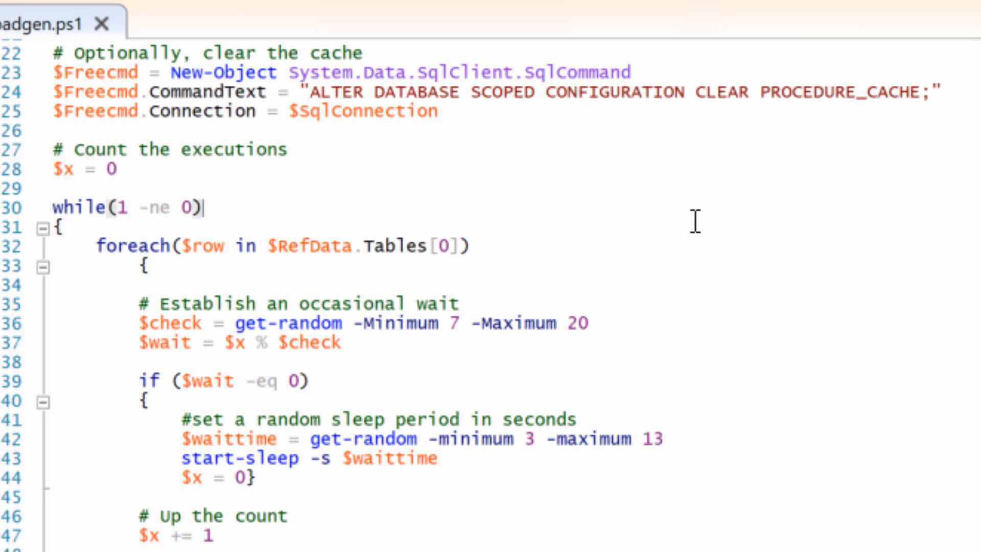
scroll(down, 3)
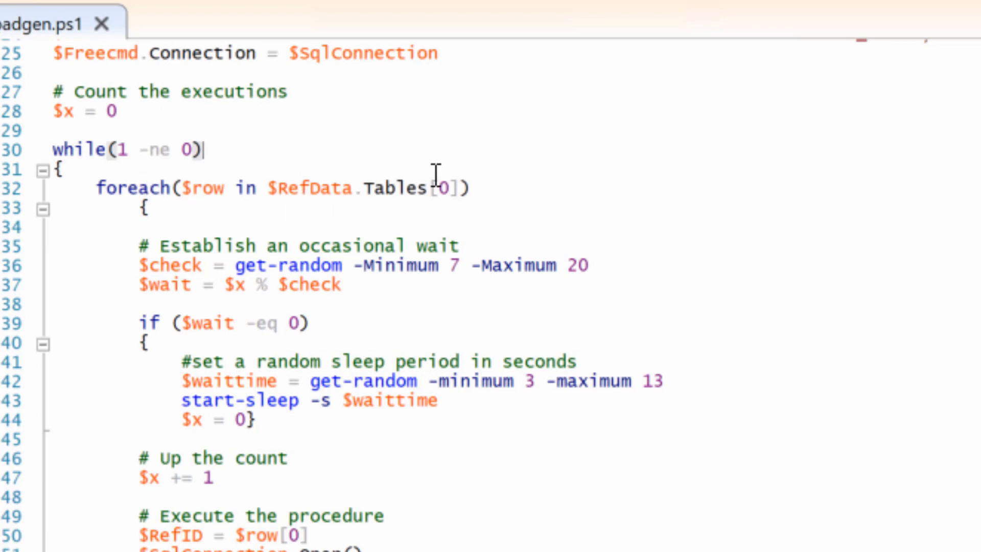
scroll(down, 3)
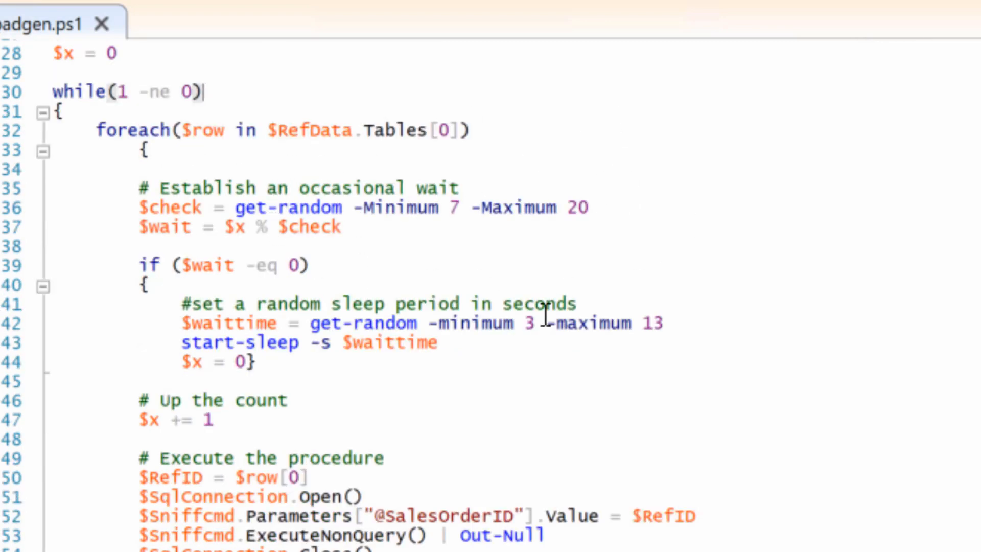
scroll(down, 3)
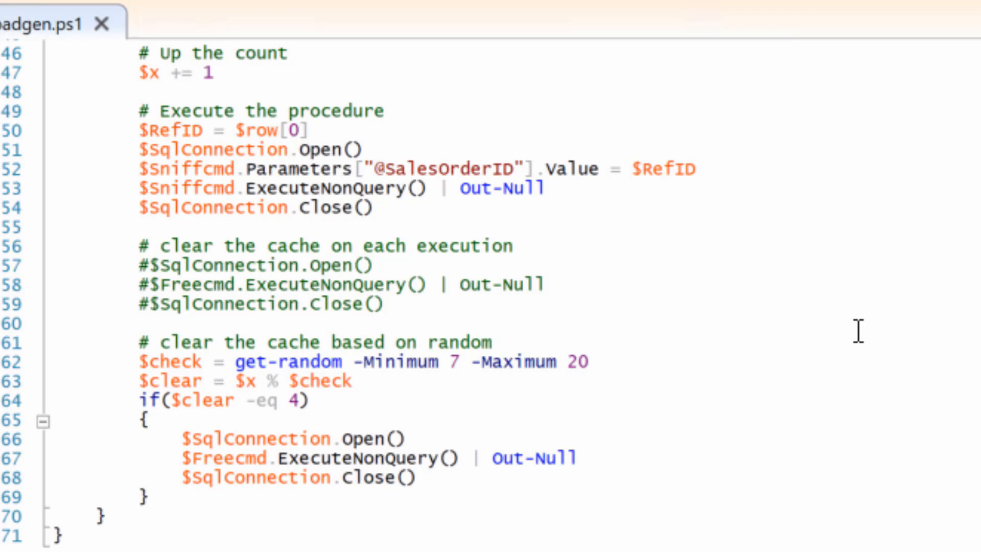
scroll(up, 3)
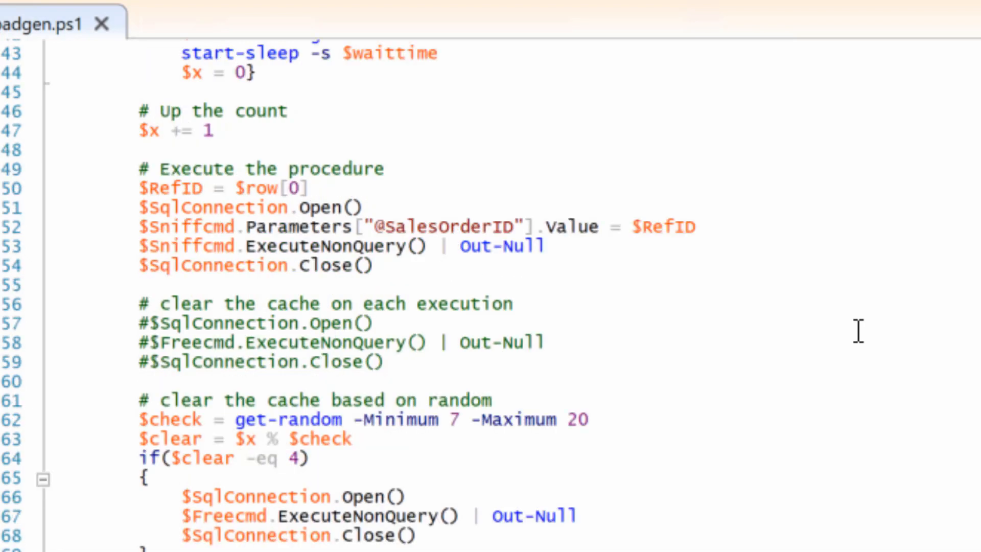
scroll(up, 3)
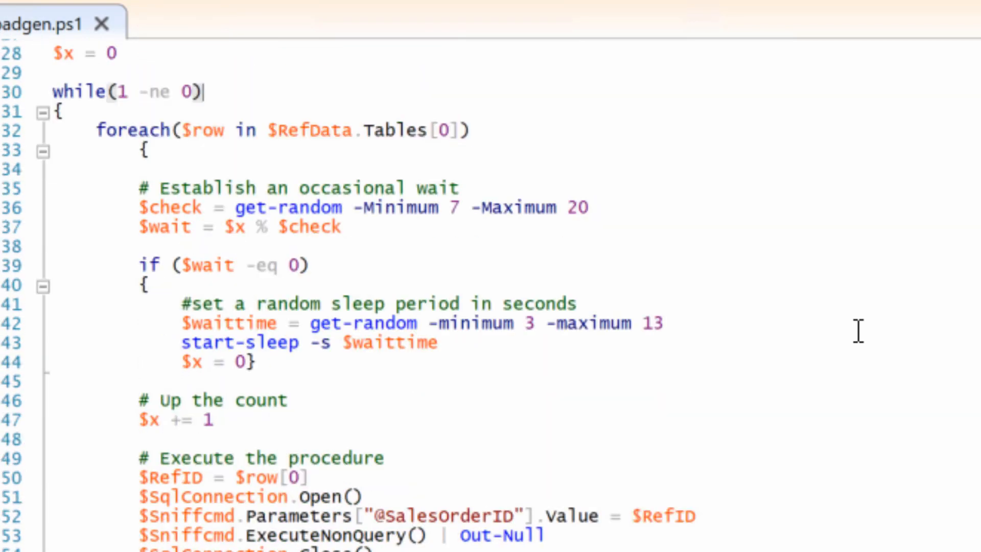
mouse_move(255, 287)
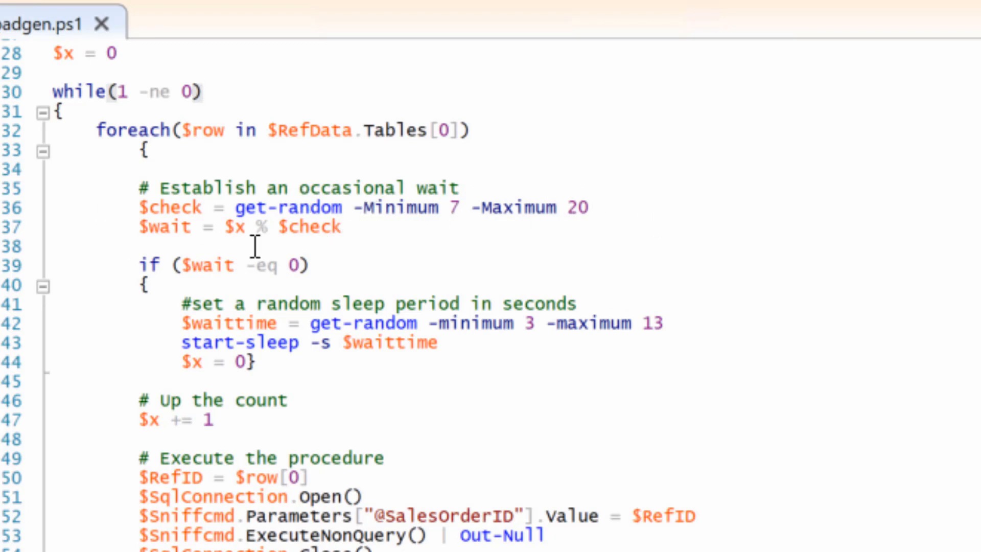
scroll(down, 3)
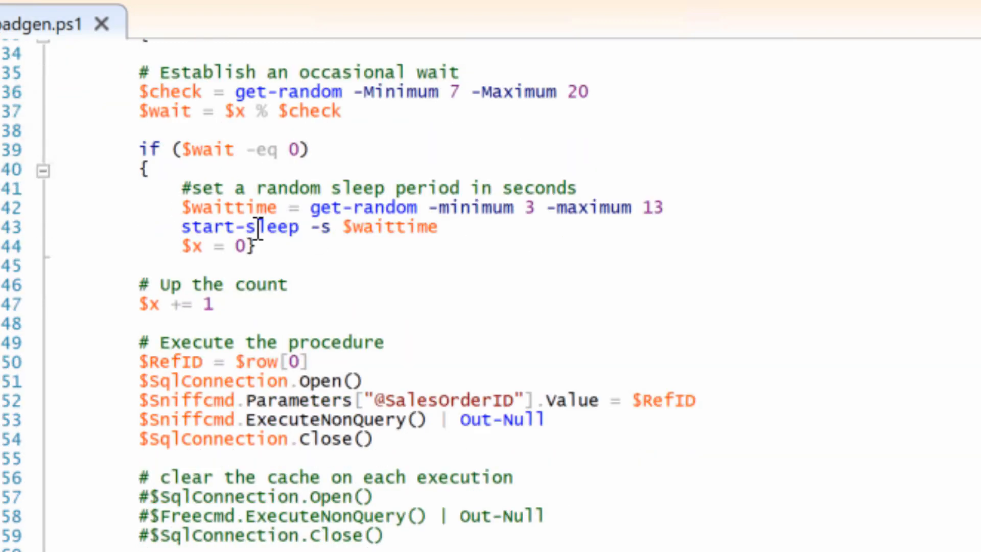
mouse_move(511, 169)
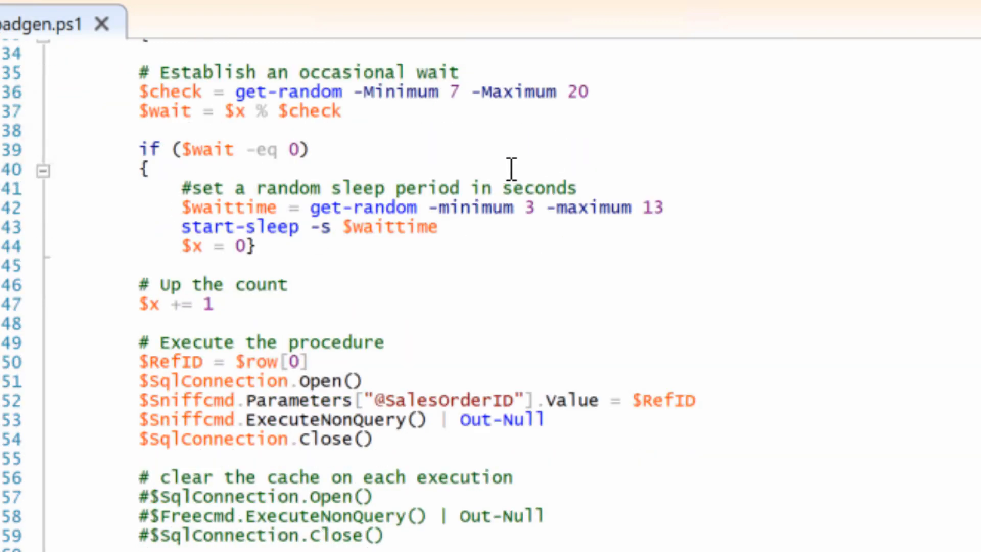
mouse_move(287, 220)
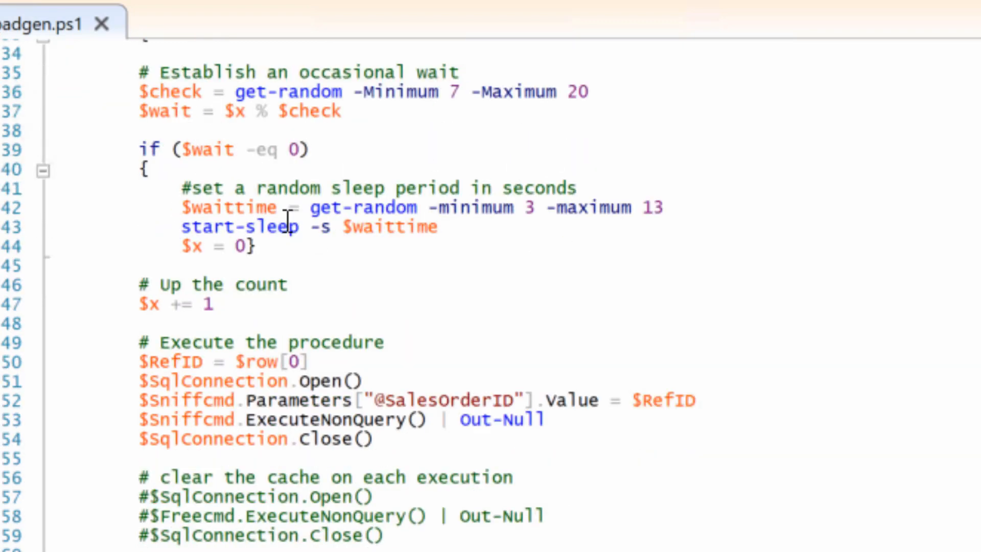
mouse_move(472, 216)
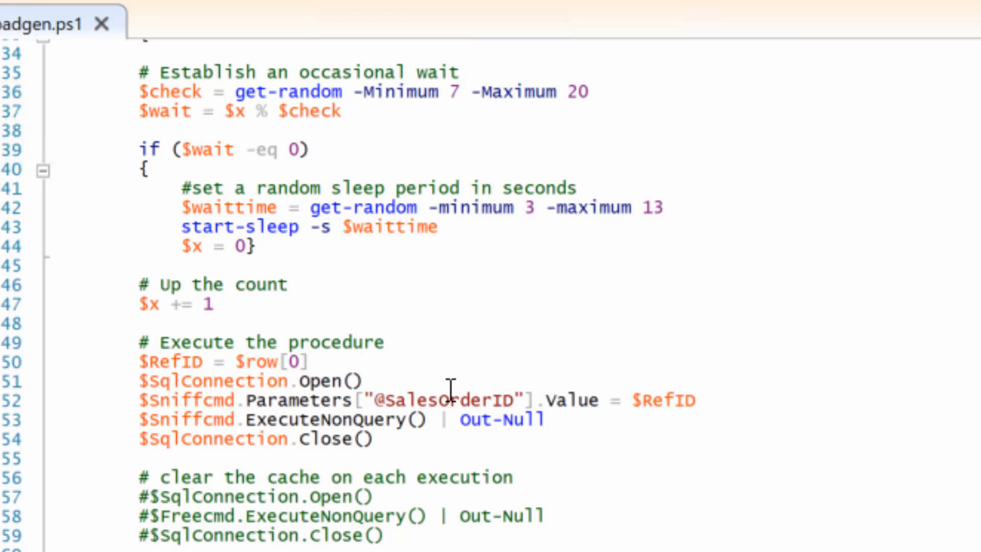
scroll(down, 3)
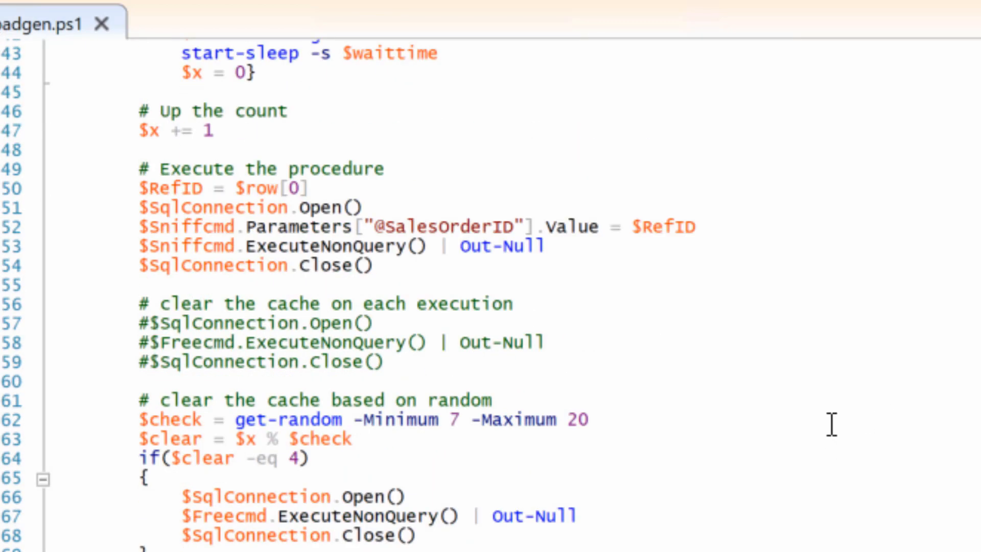
scroll(down, 3)
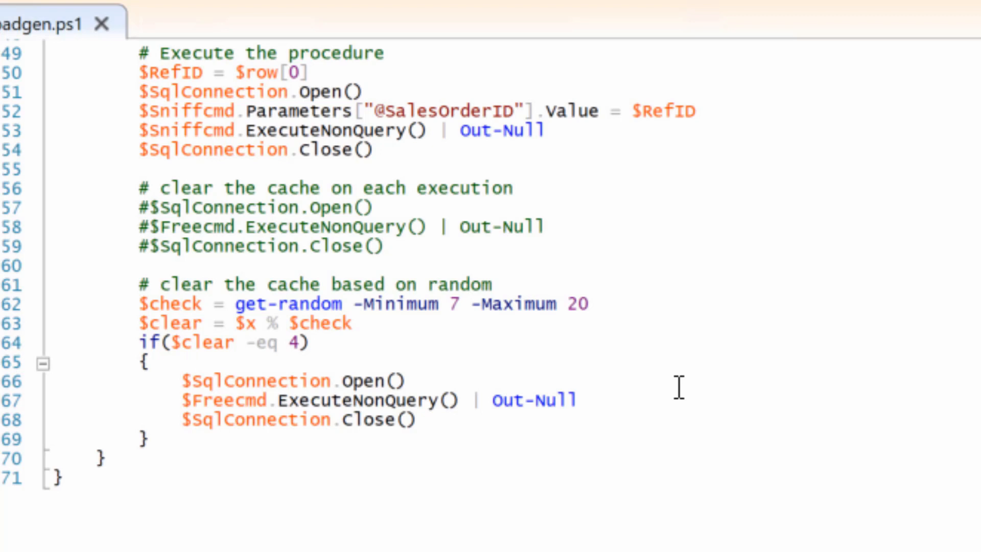
mouse_move(839, 279)
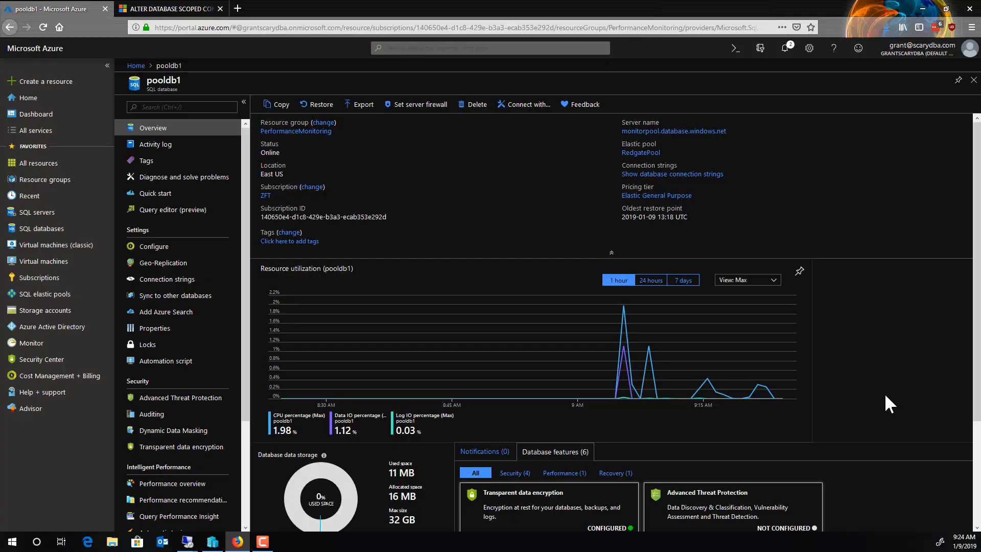
mouse_move(713, 382)
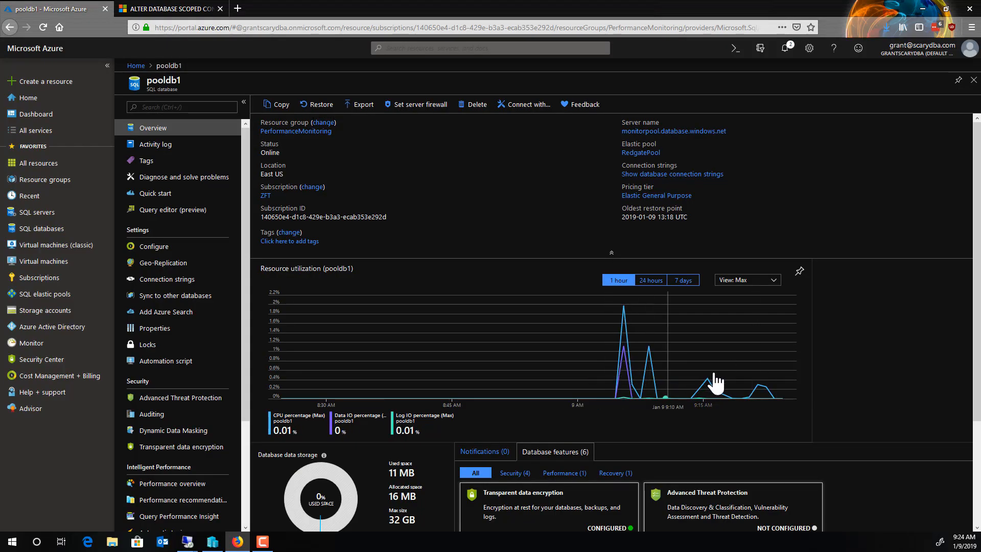
mouse_move(791, 391)
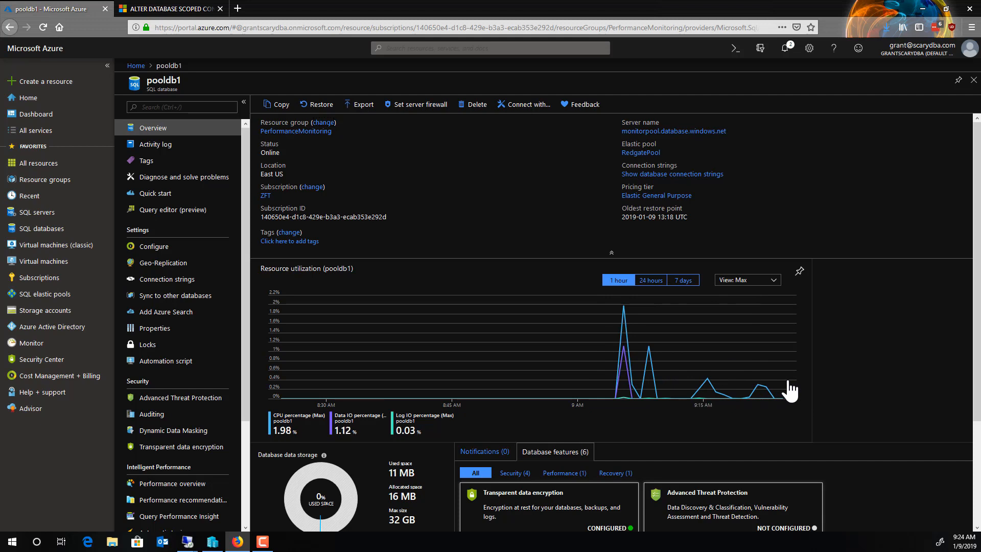
mouse_move(374, 382)
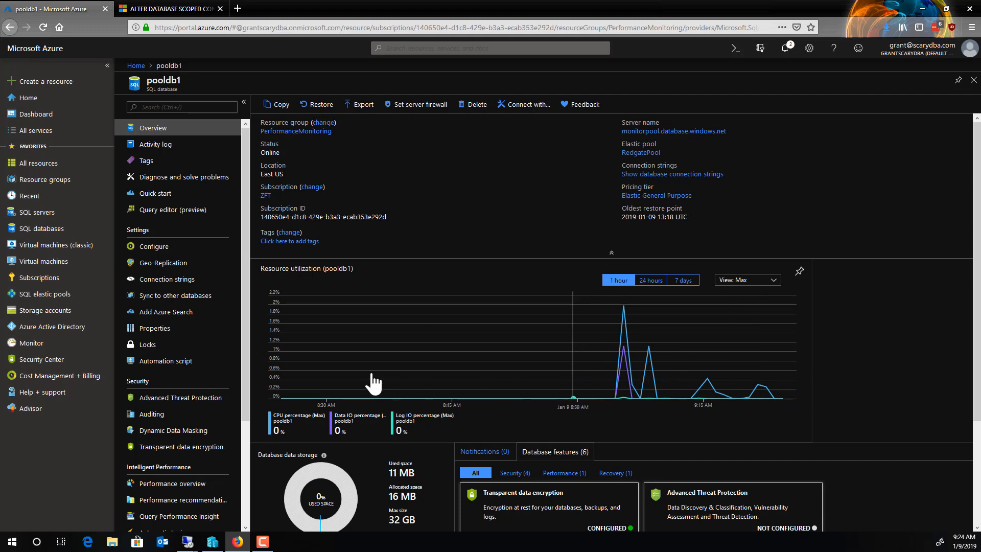
mouse_move(457, 379)
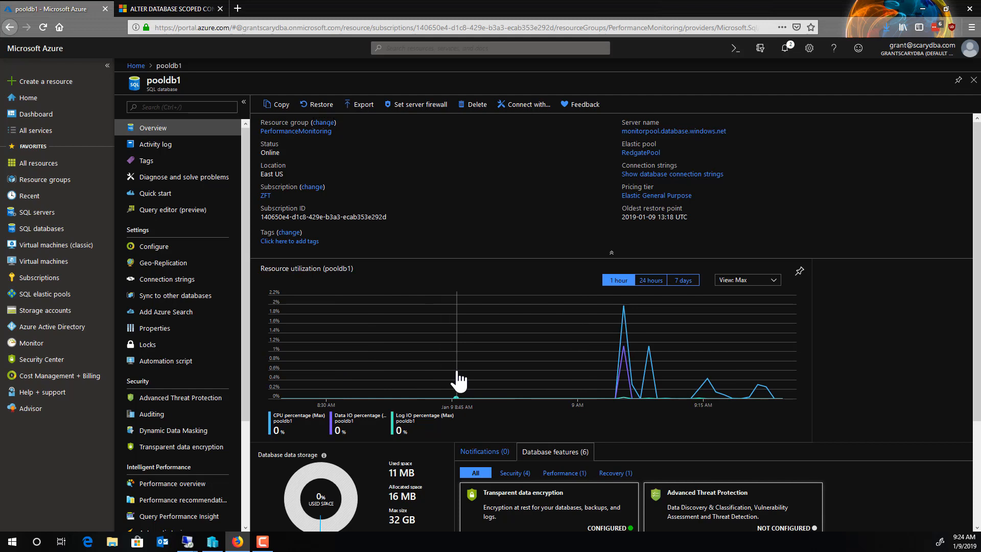
mouse_move(701, 382)
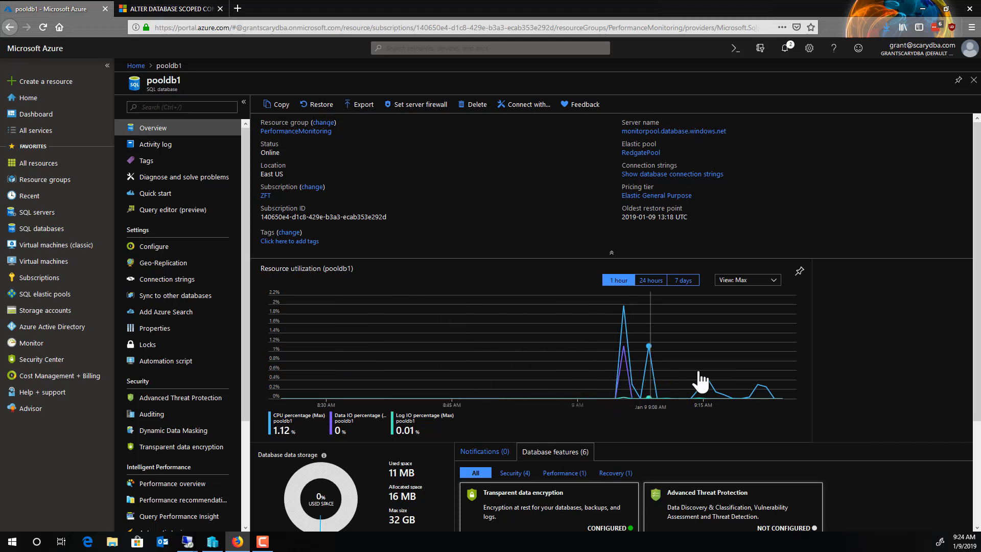
mouse_move(791, 394)
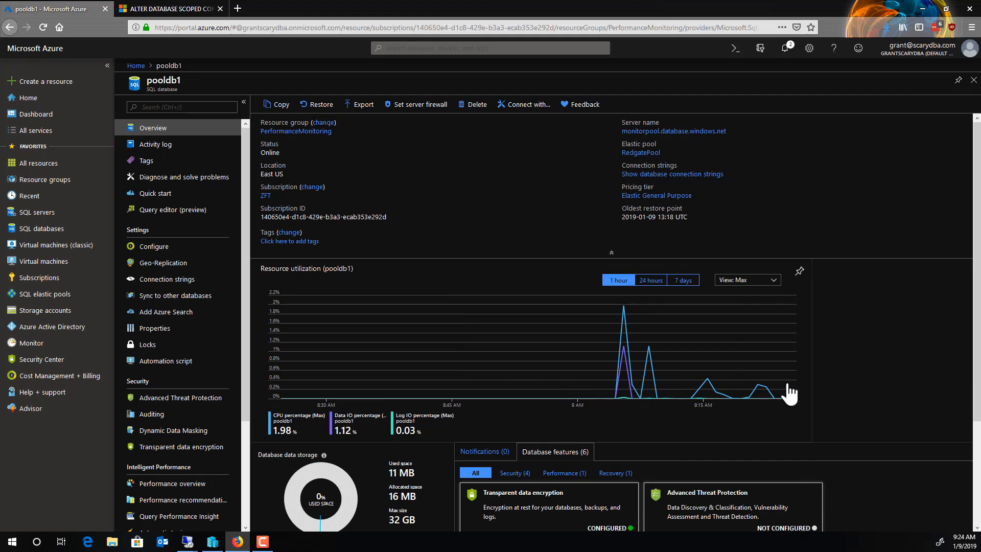
mouse_move(876, 387)
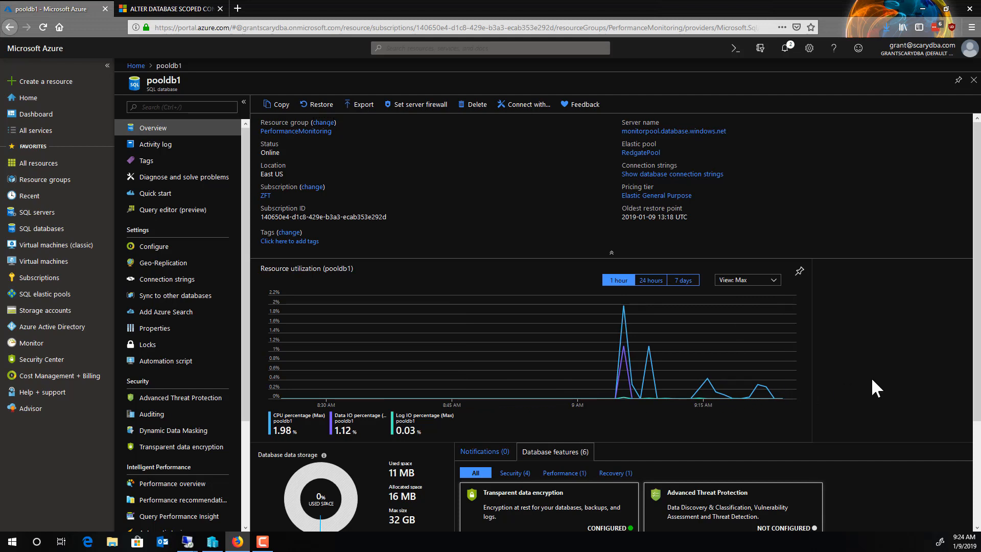